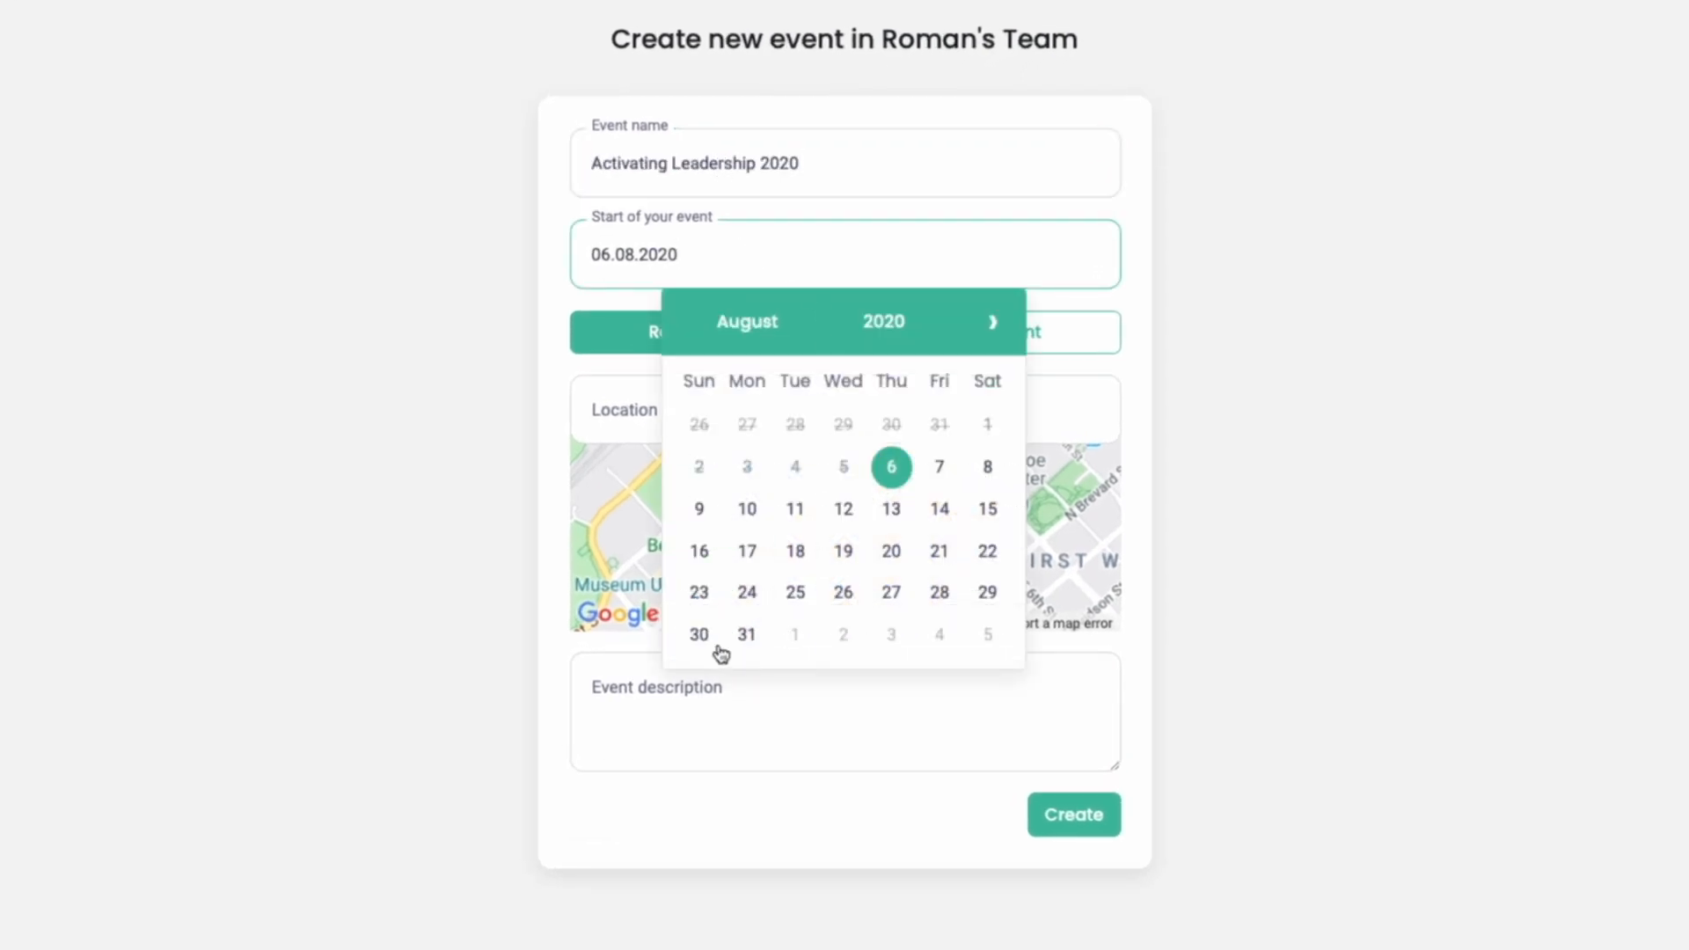
- Create Activating Leadership 2020 on 30 August in Prague, Czechia, with a leadership-event description
click(698, 634)
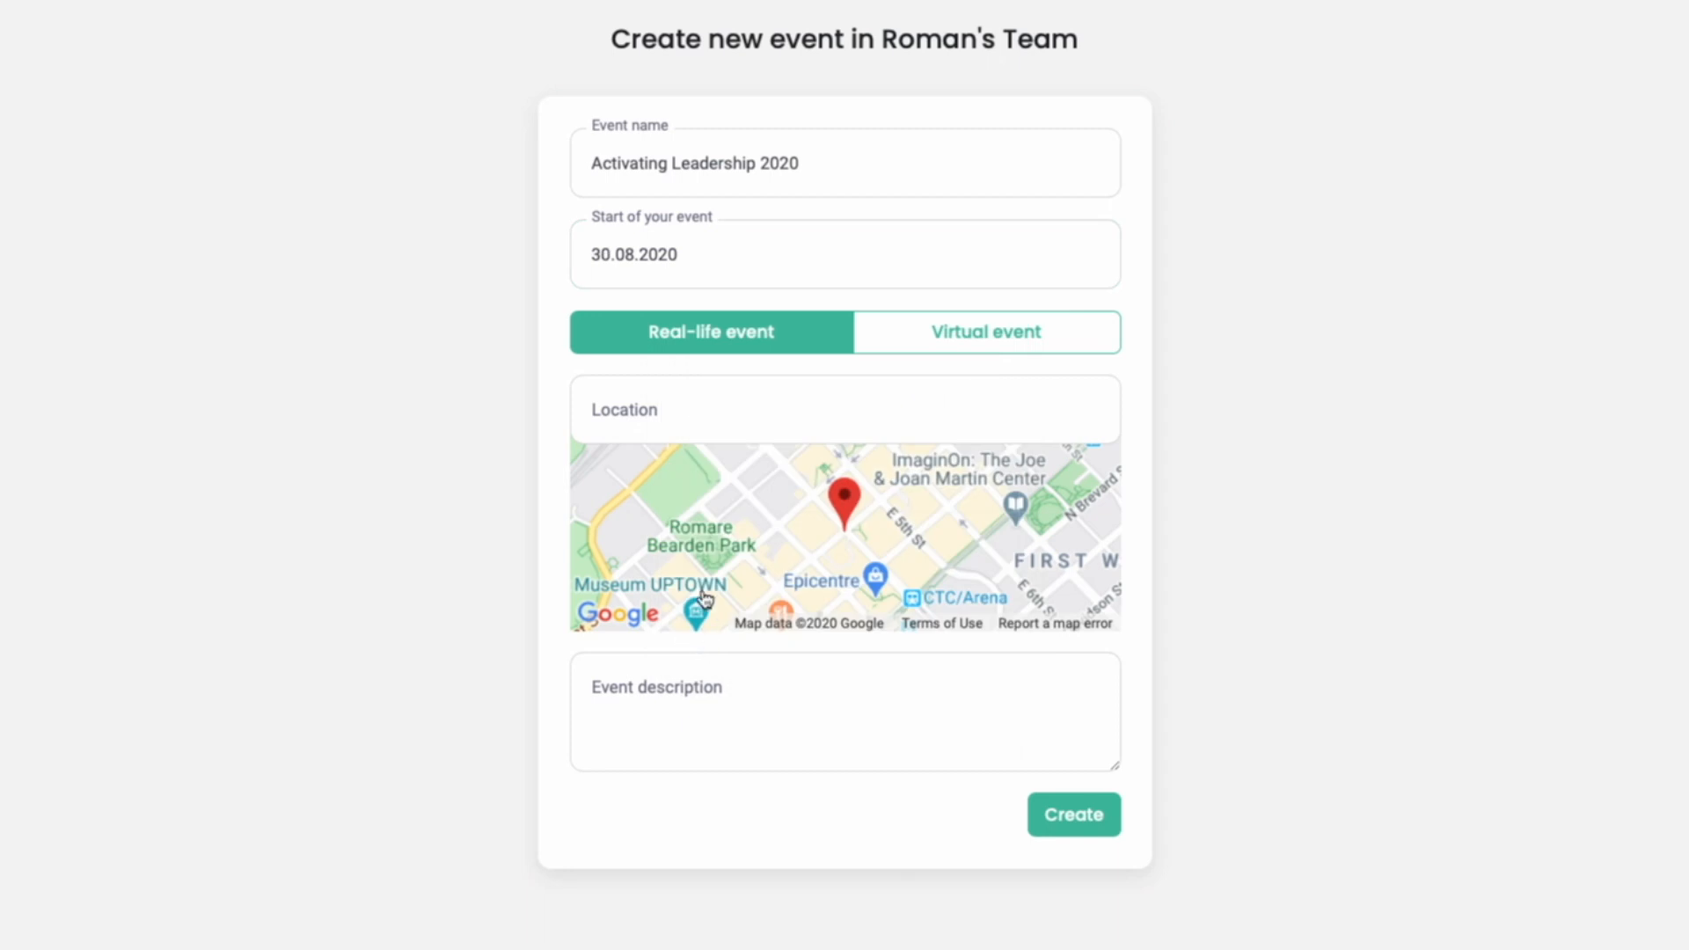
click(844, 409)
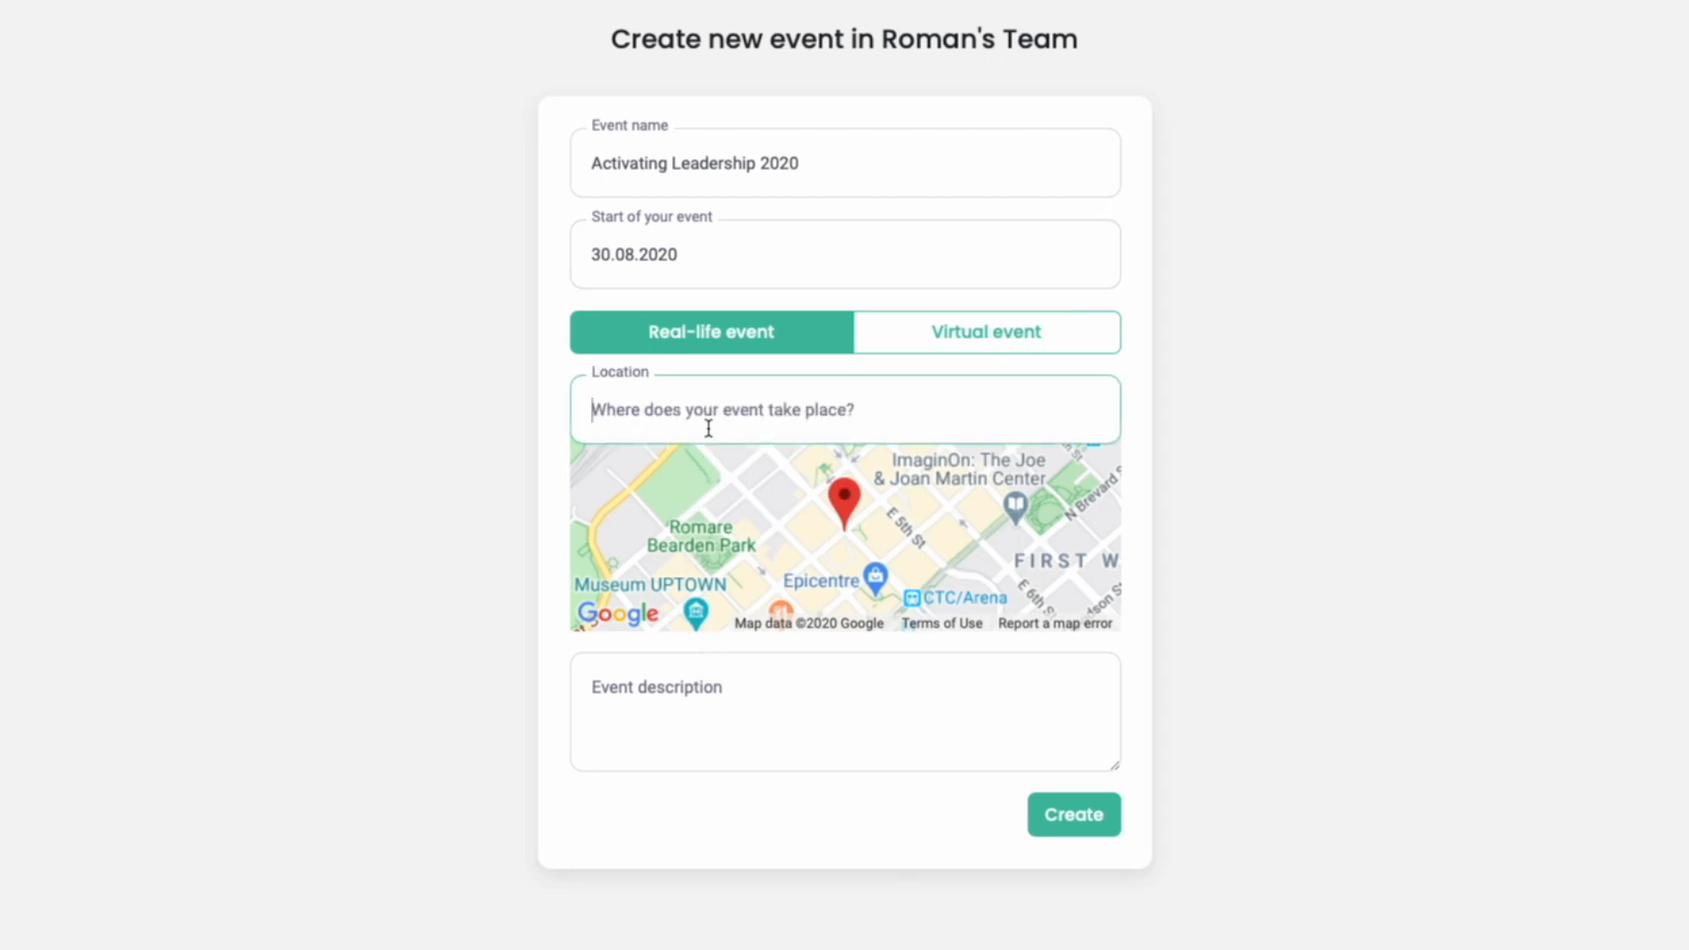
text(Prague)
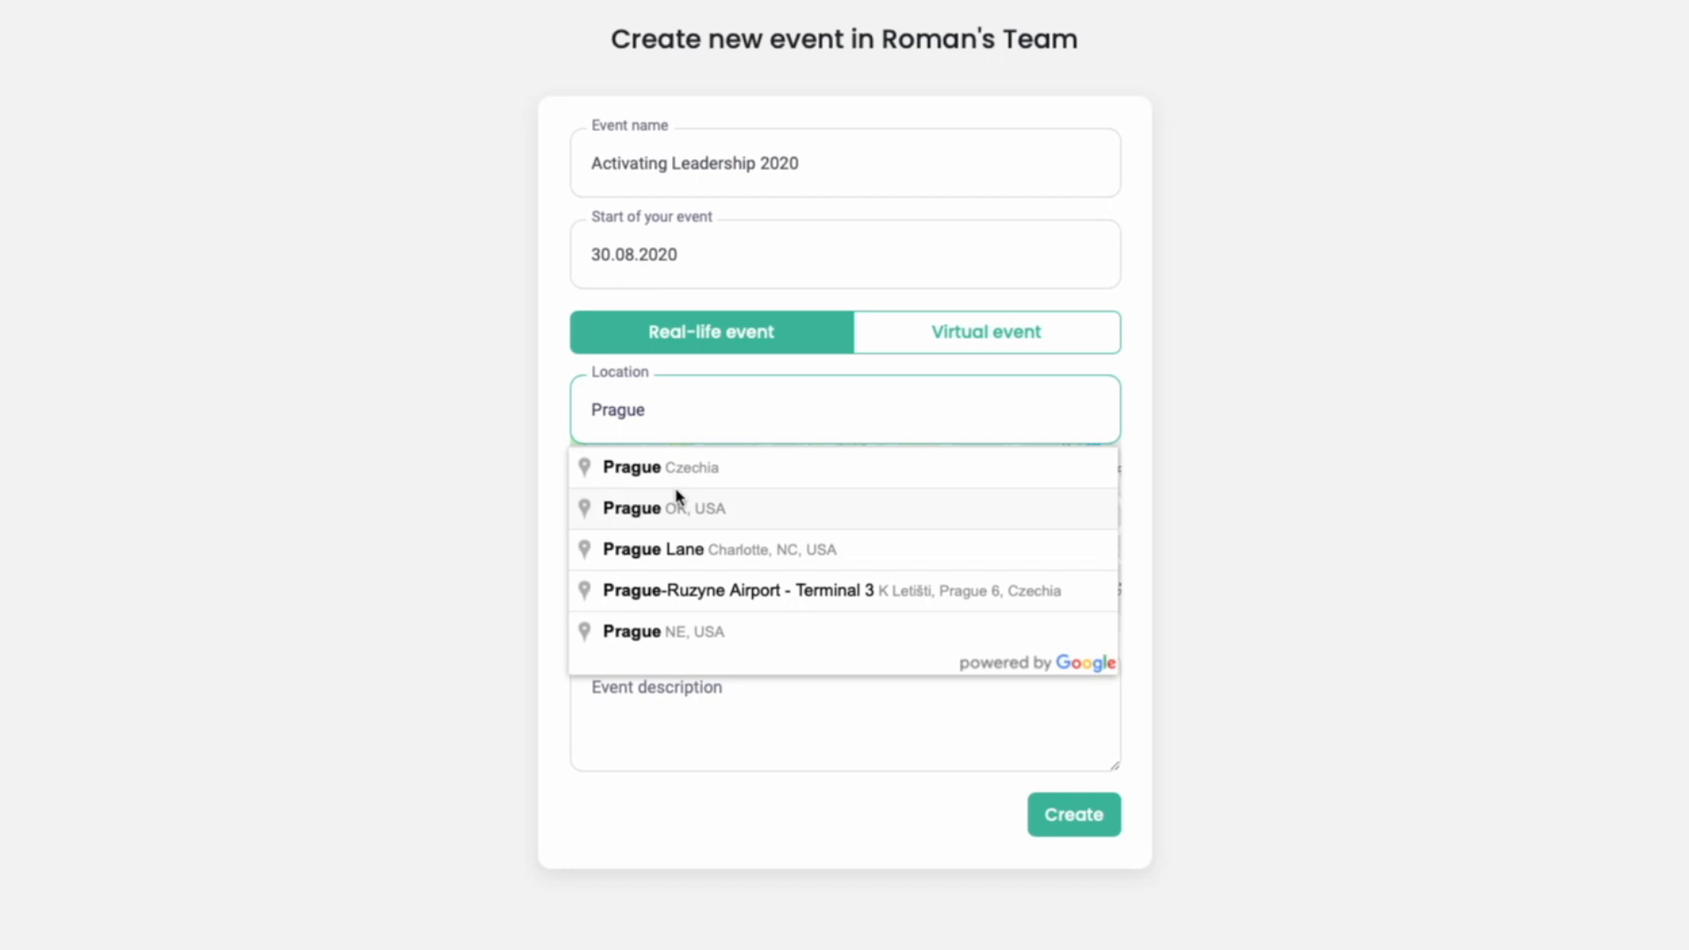
click(658, 466)
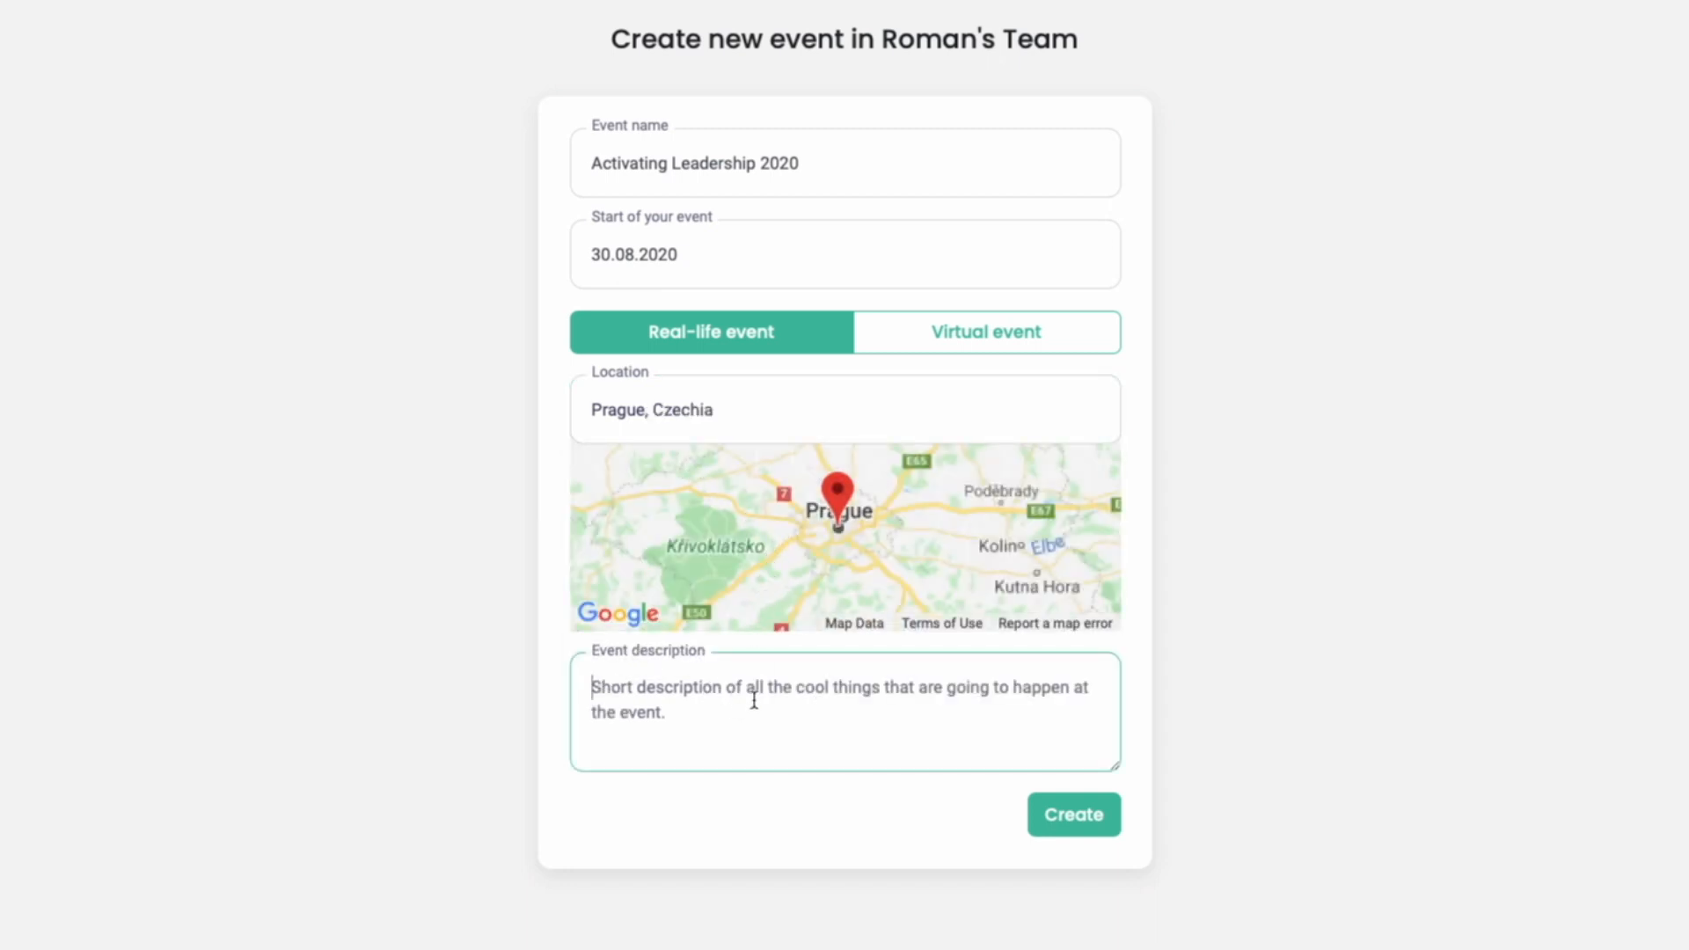
text(Activating Leadership is the biggest leadership event in Czechia.)
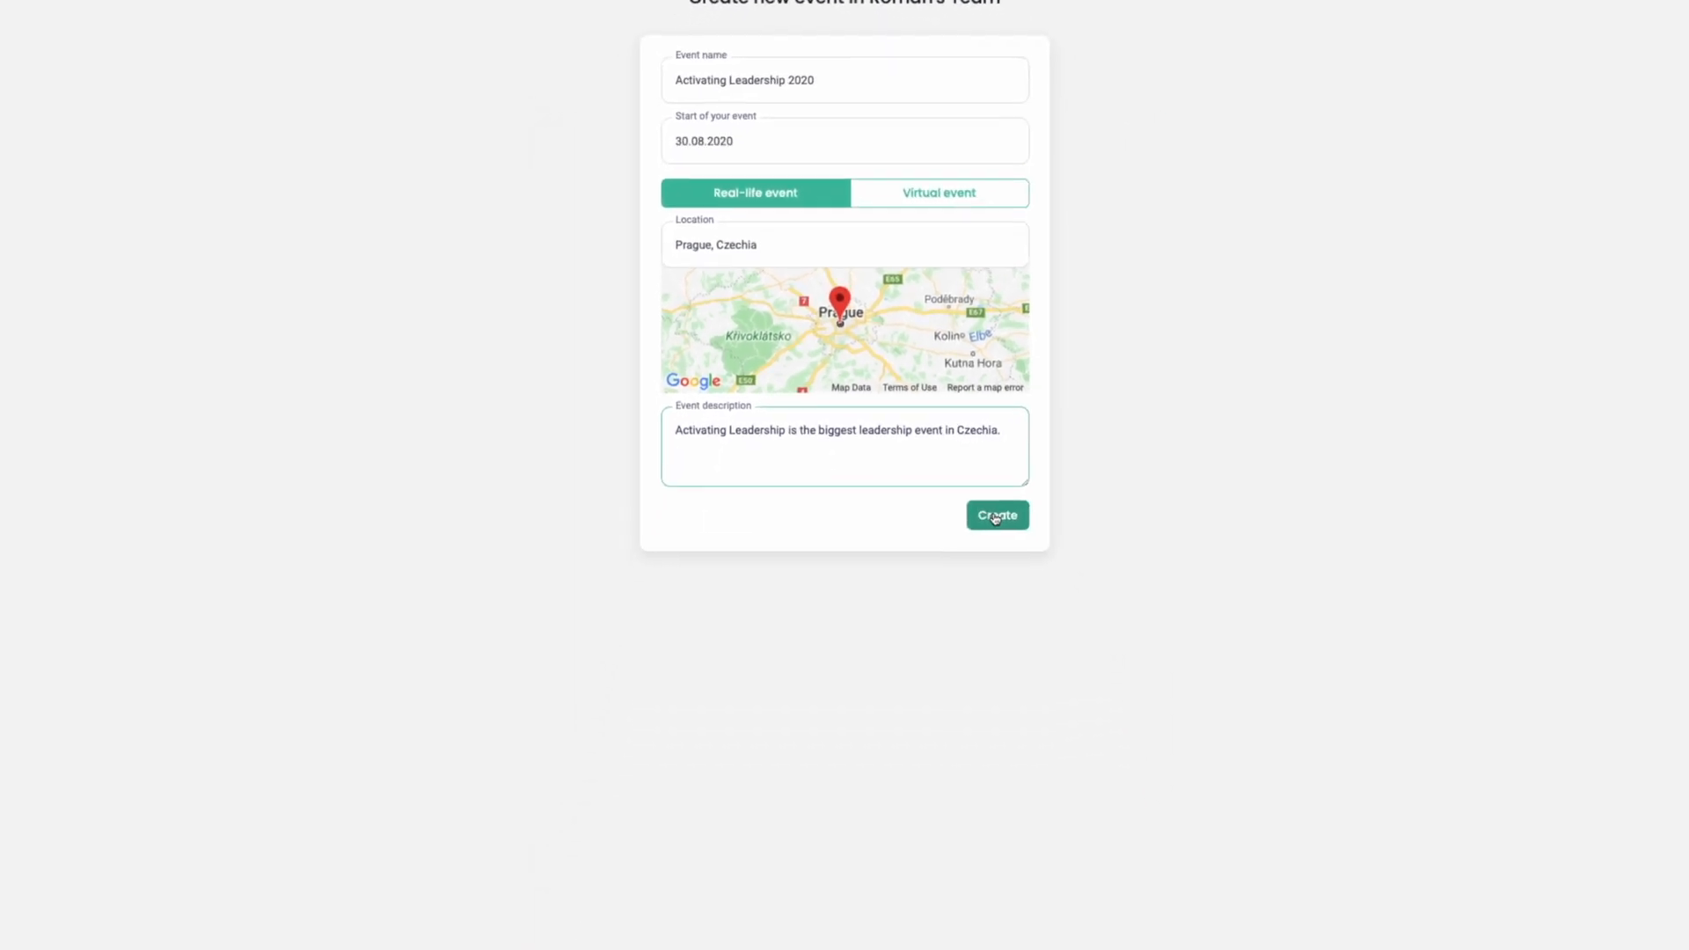
click(995, 515)
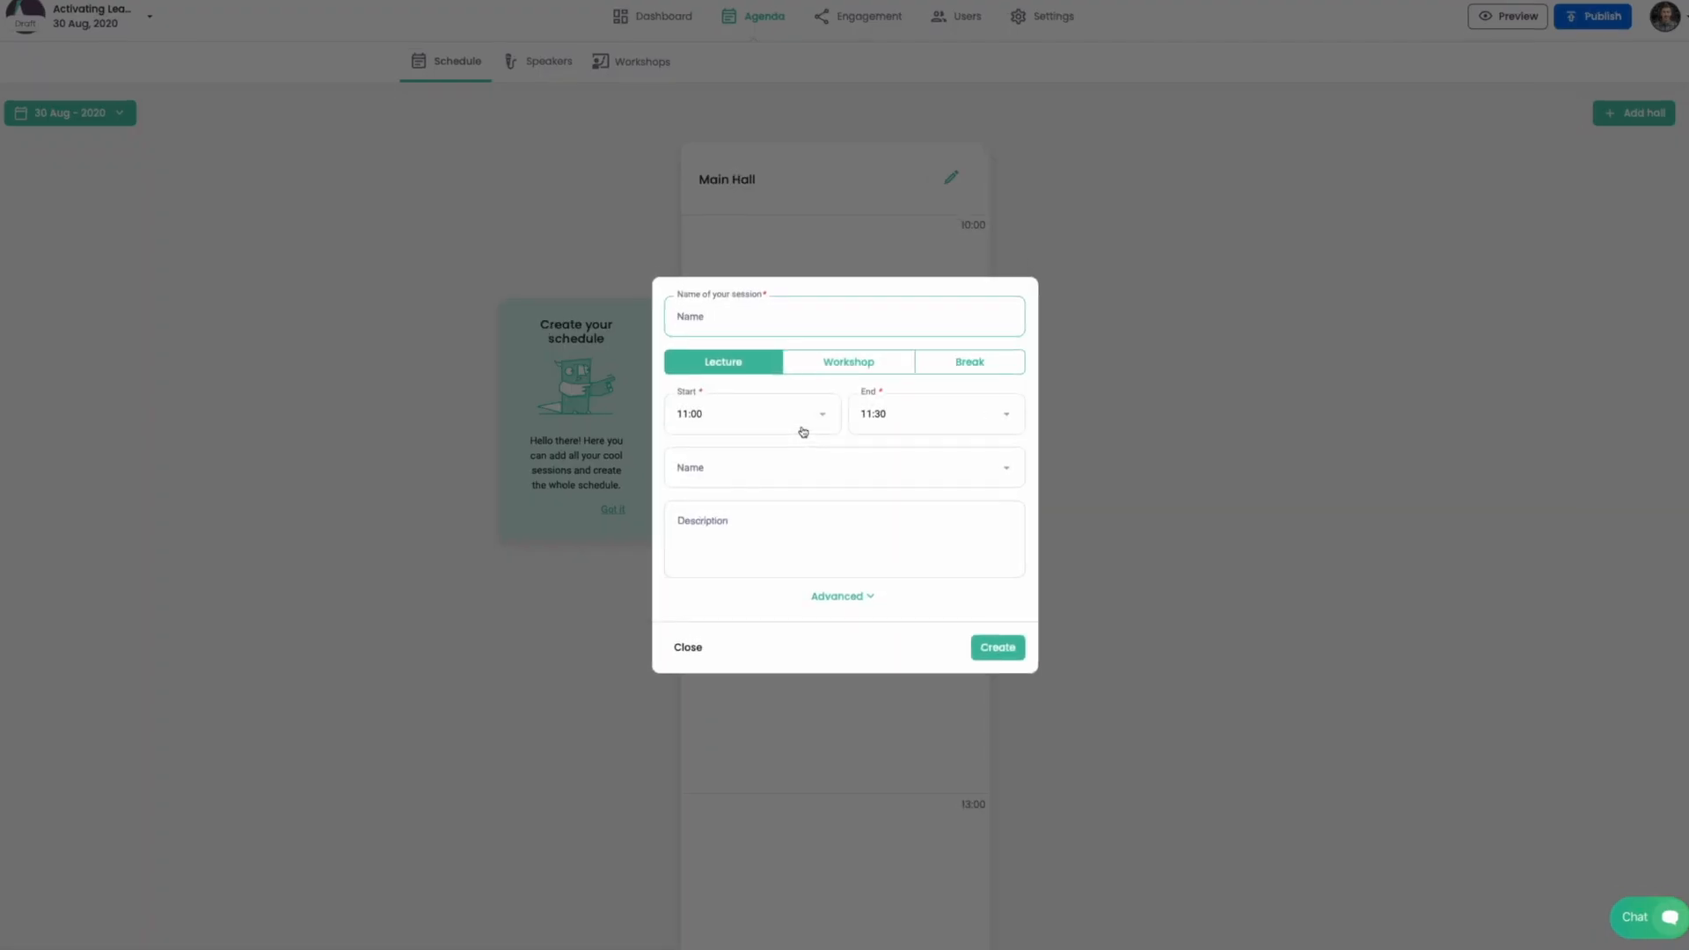
- Name the session 'How to Involve Natural Principles in Leadership' and keep it a lecture
text(How to Involve Natural Principles in Leadership)
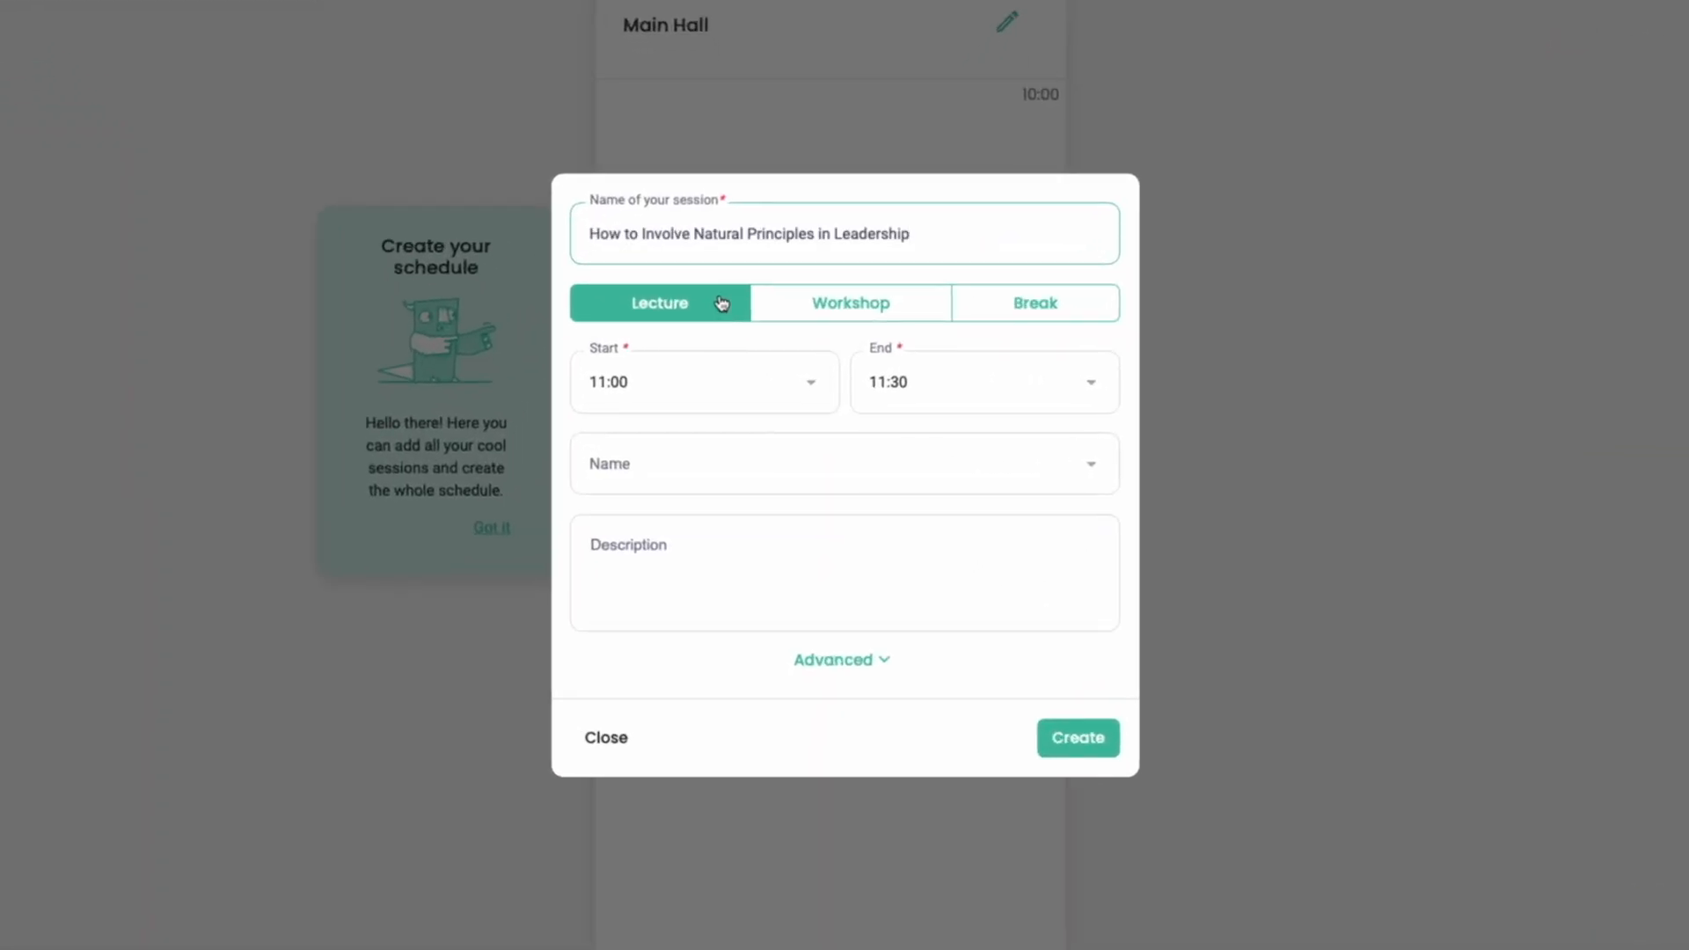
click(849, 303)
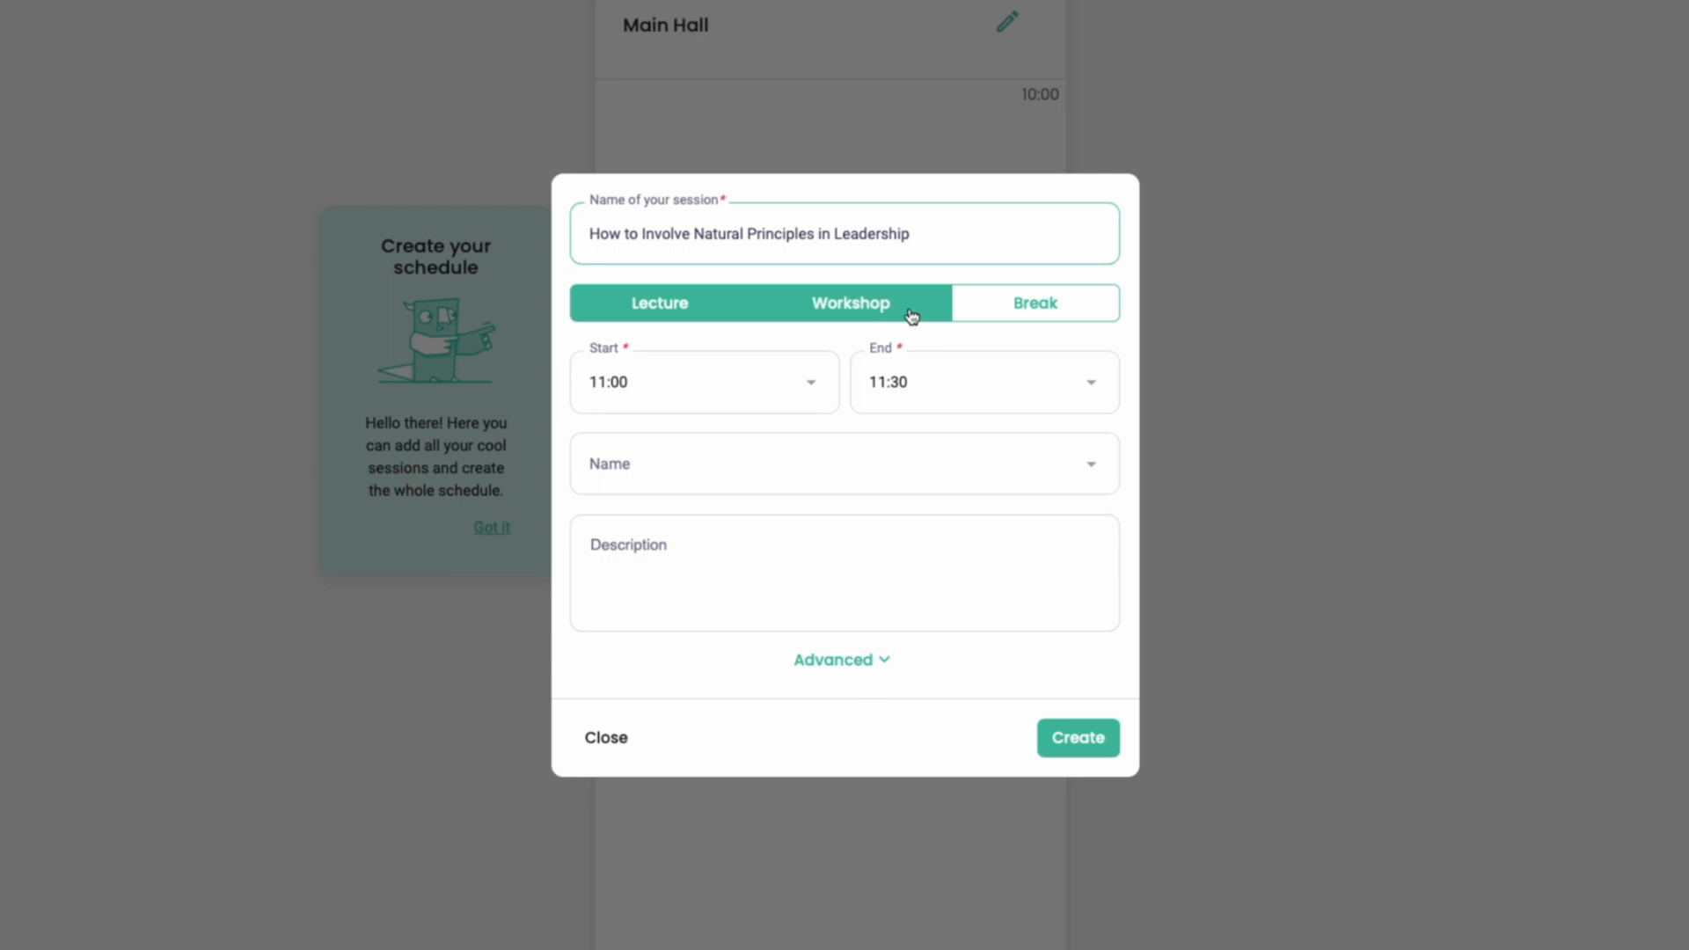
click(850, 302)
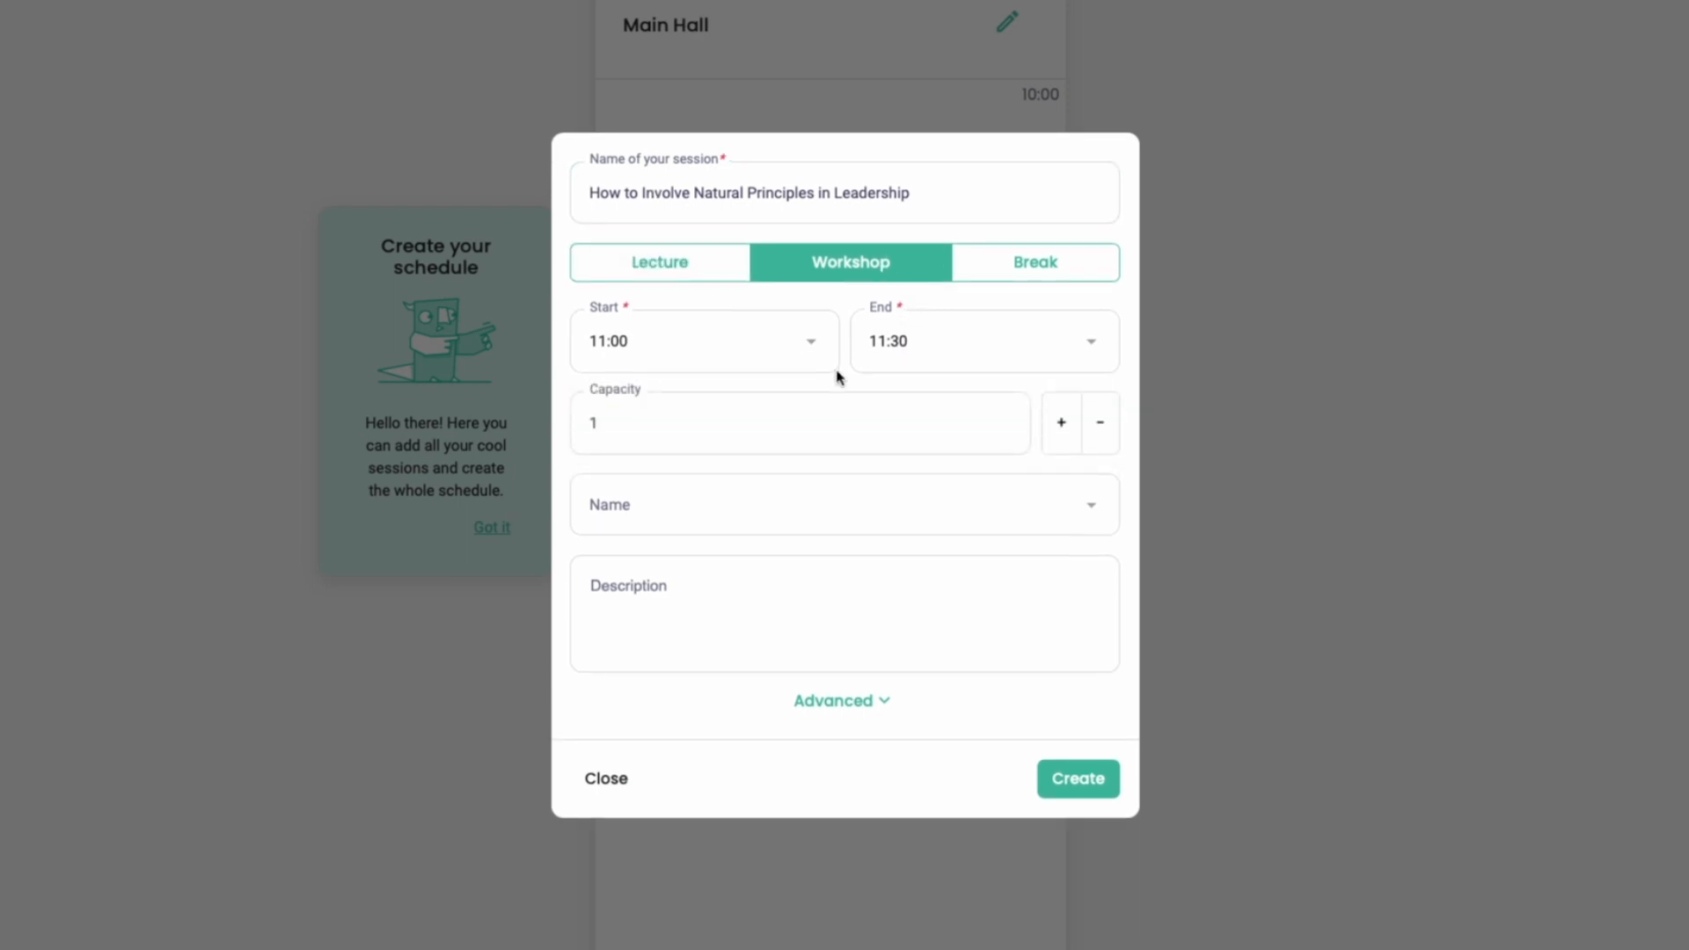
mouse_move(968, 295)
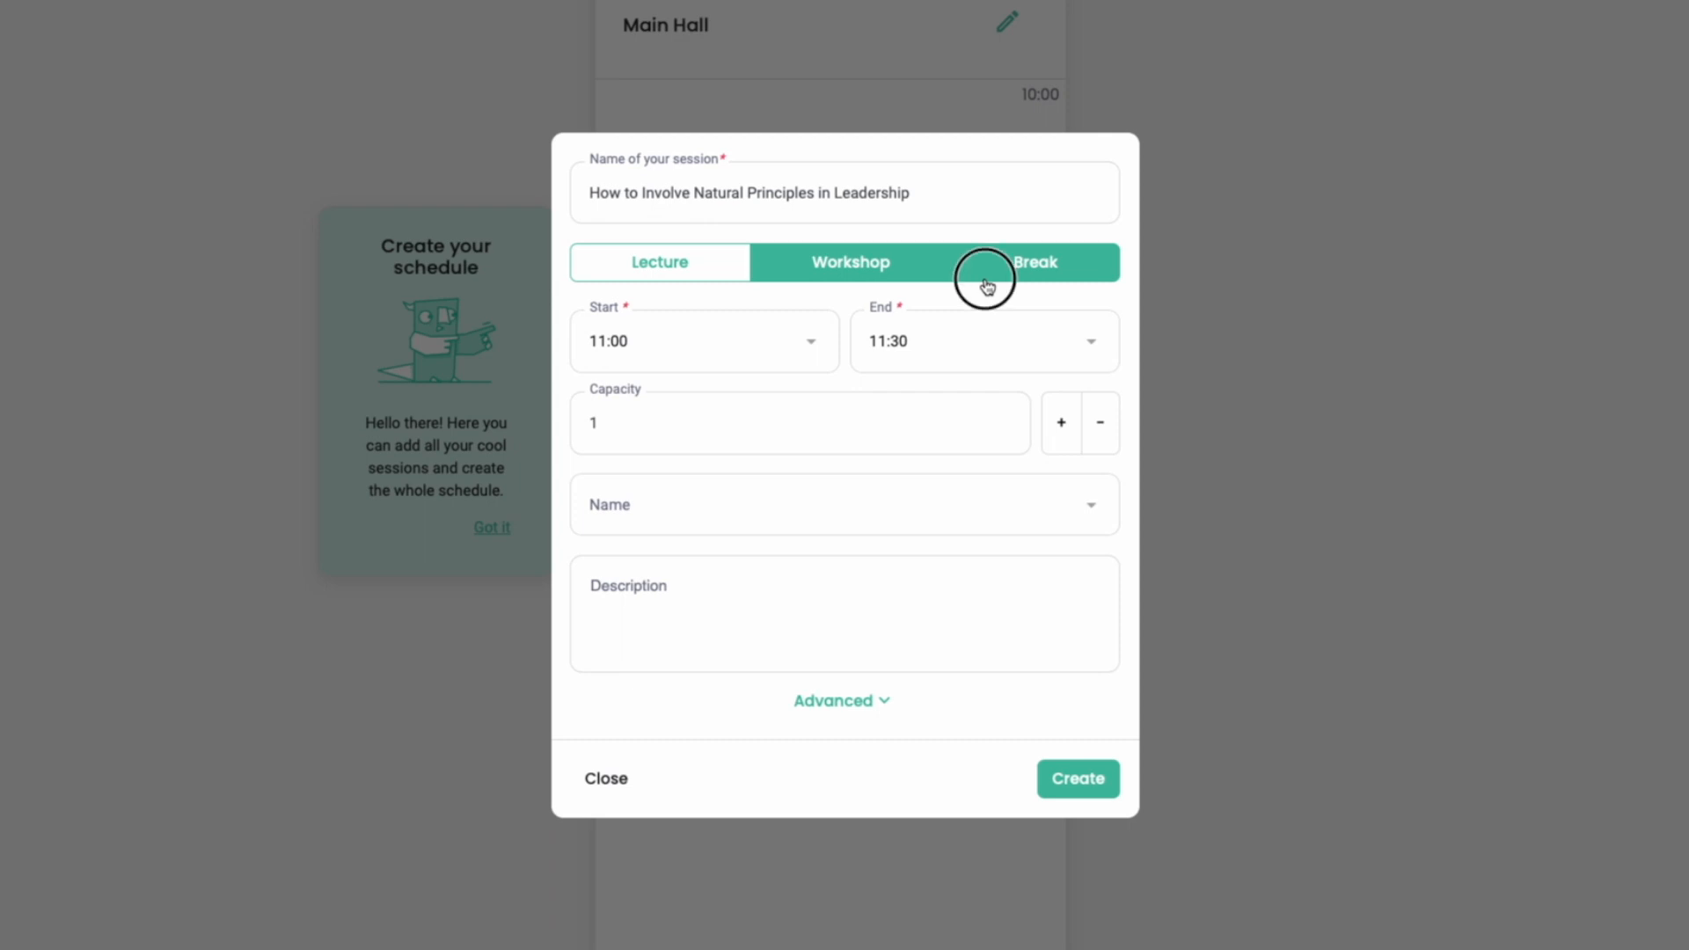
click(659, 262)
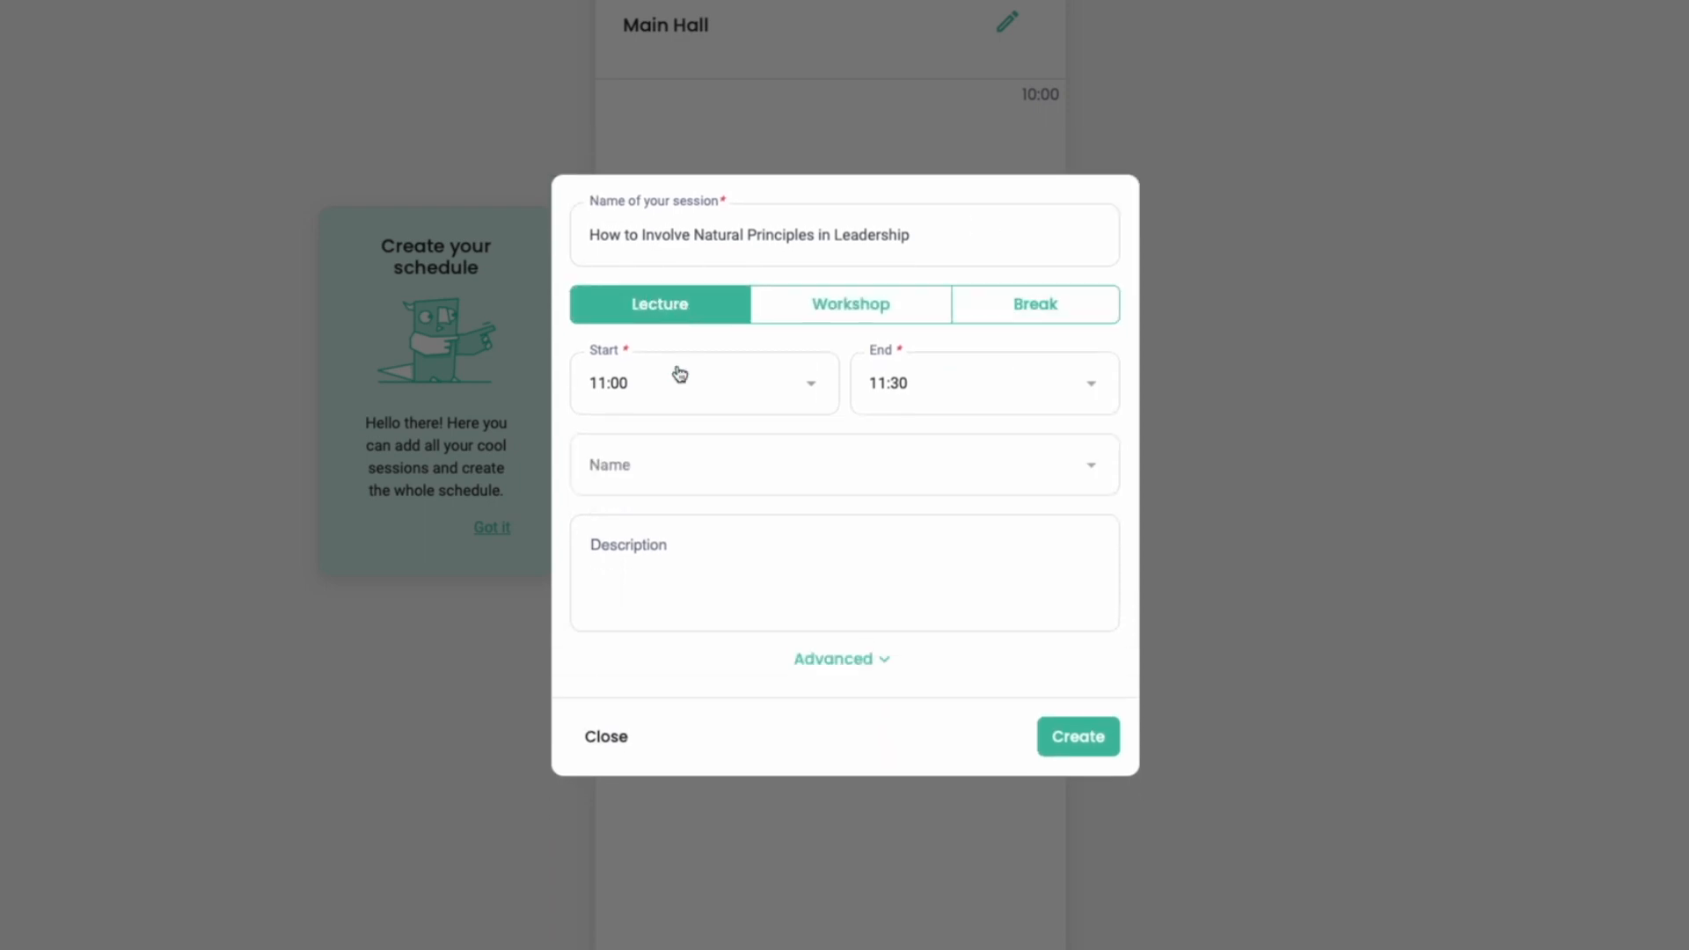
mouse_move(659, 451)
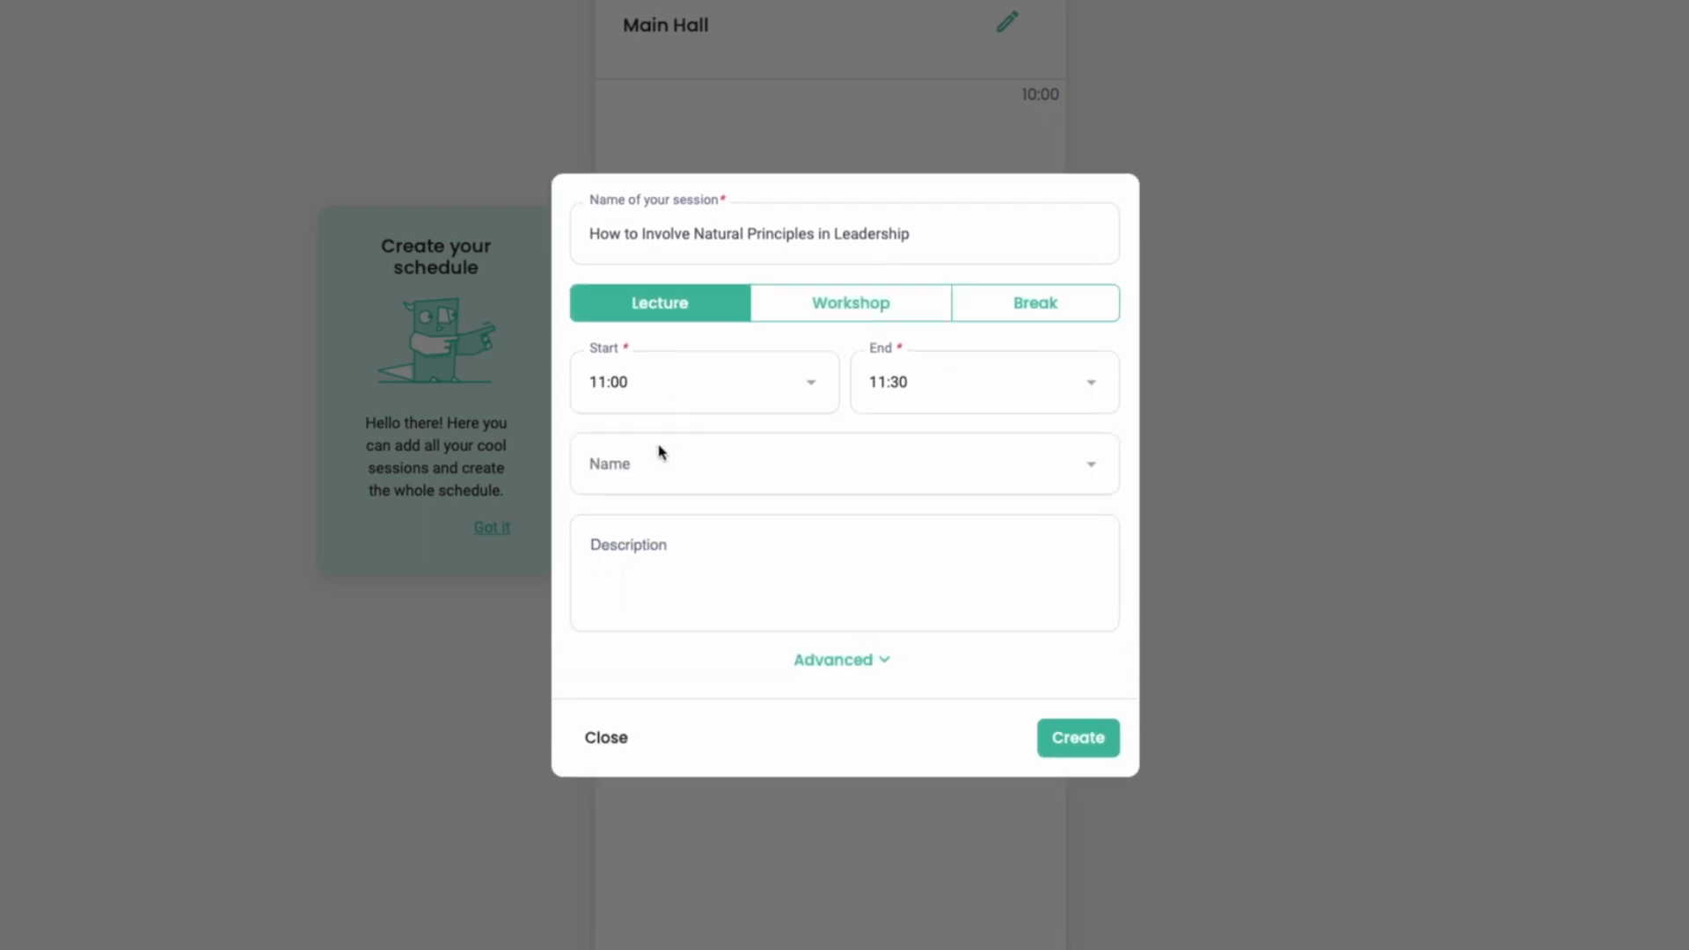
click(843, 463)
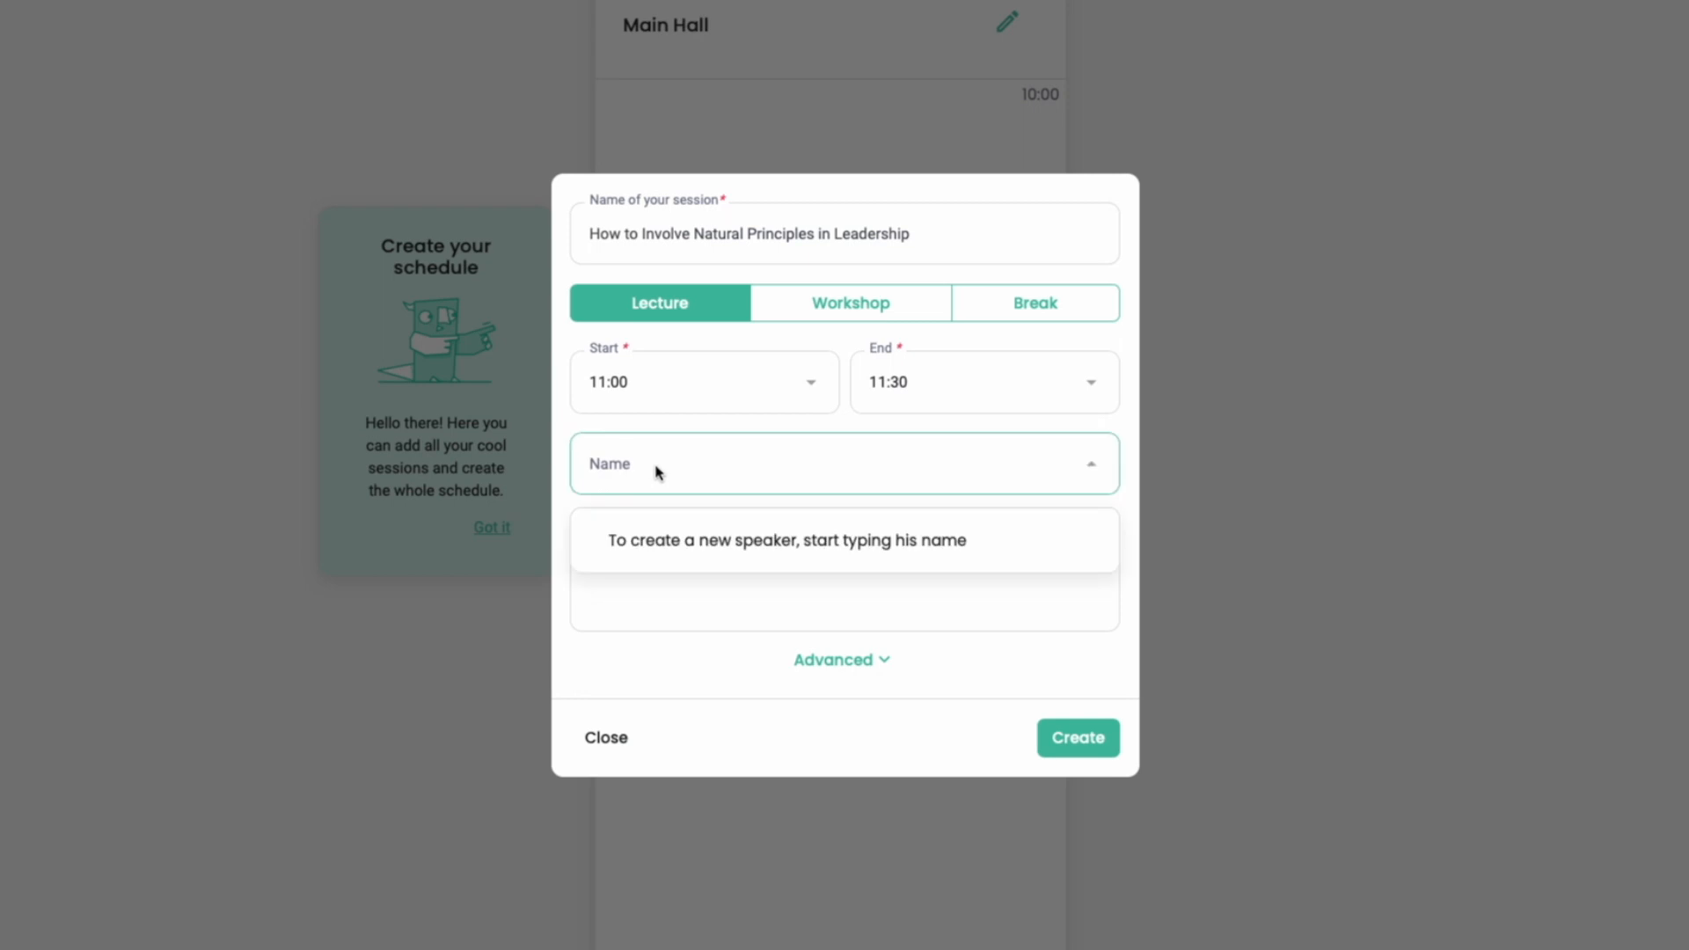
text(Tom Allen)
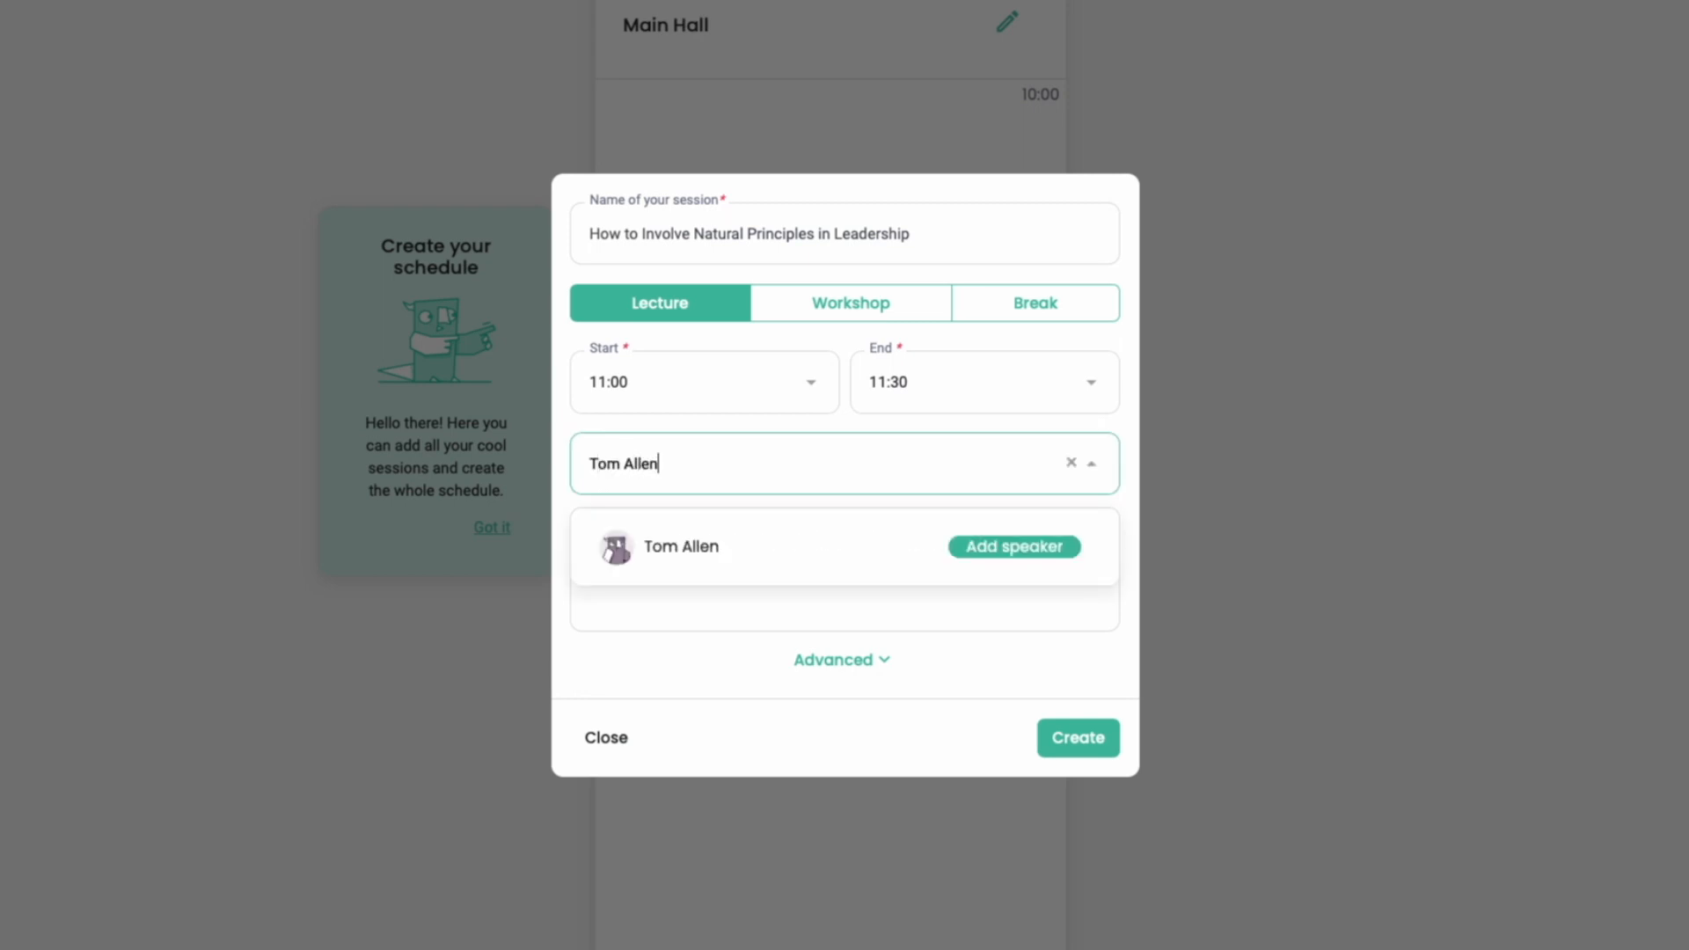
click(1012, 547)
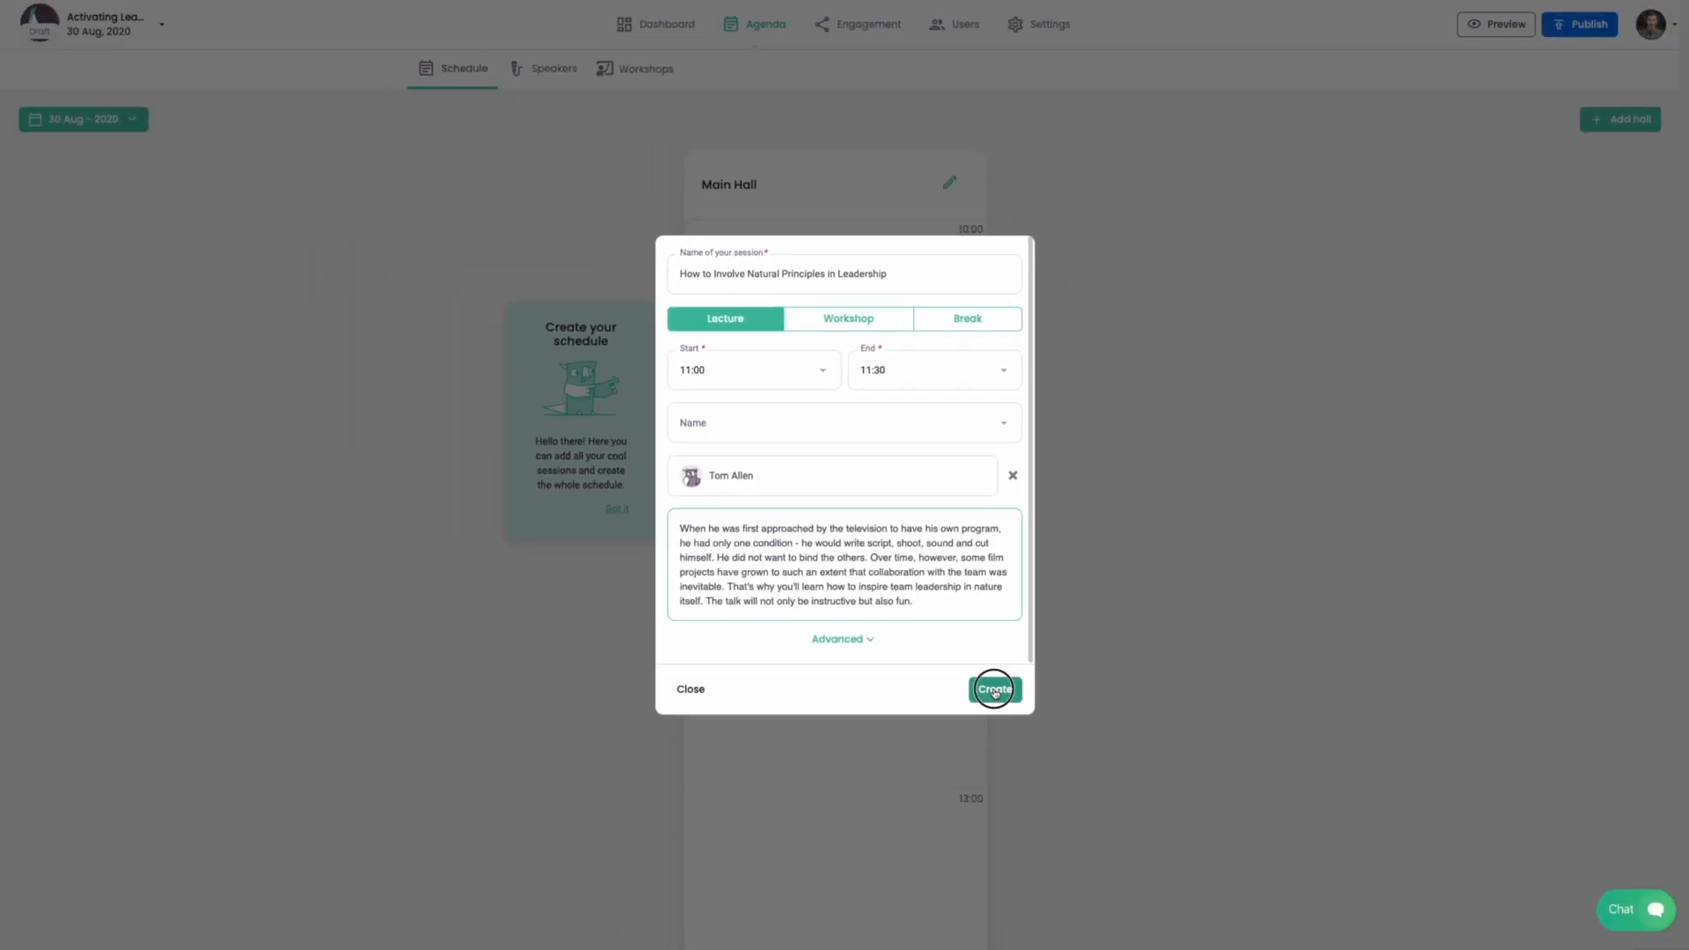
click(992, 688)
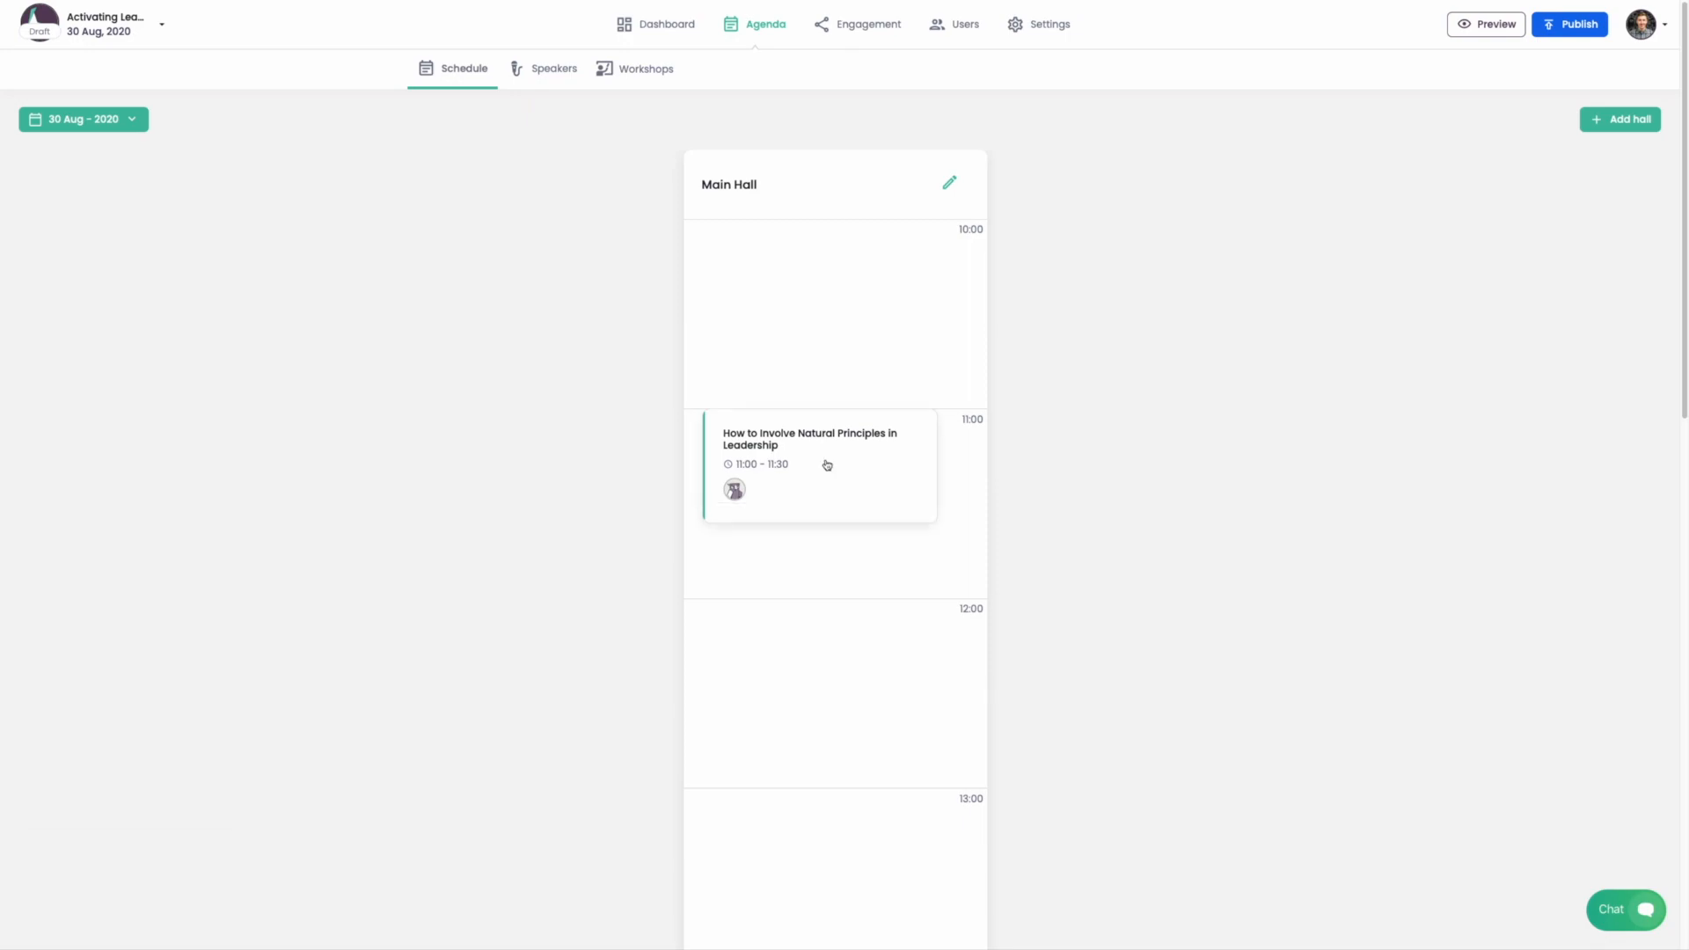
- Open the lecture's details and close them again
click(819, 464)
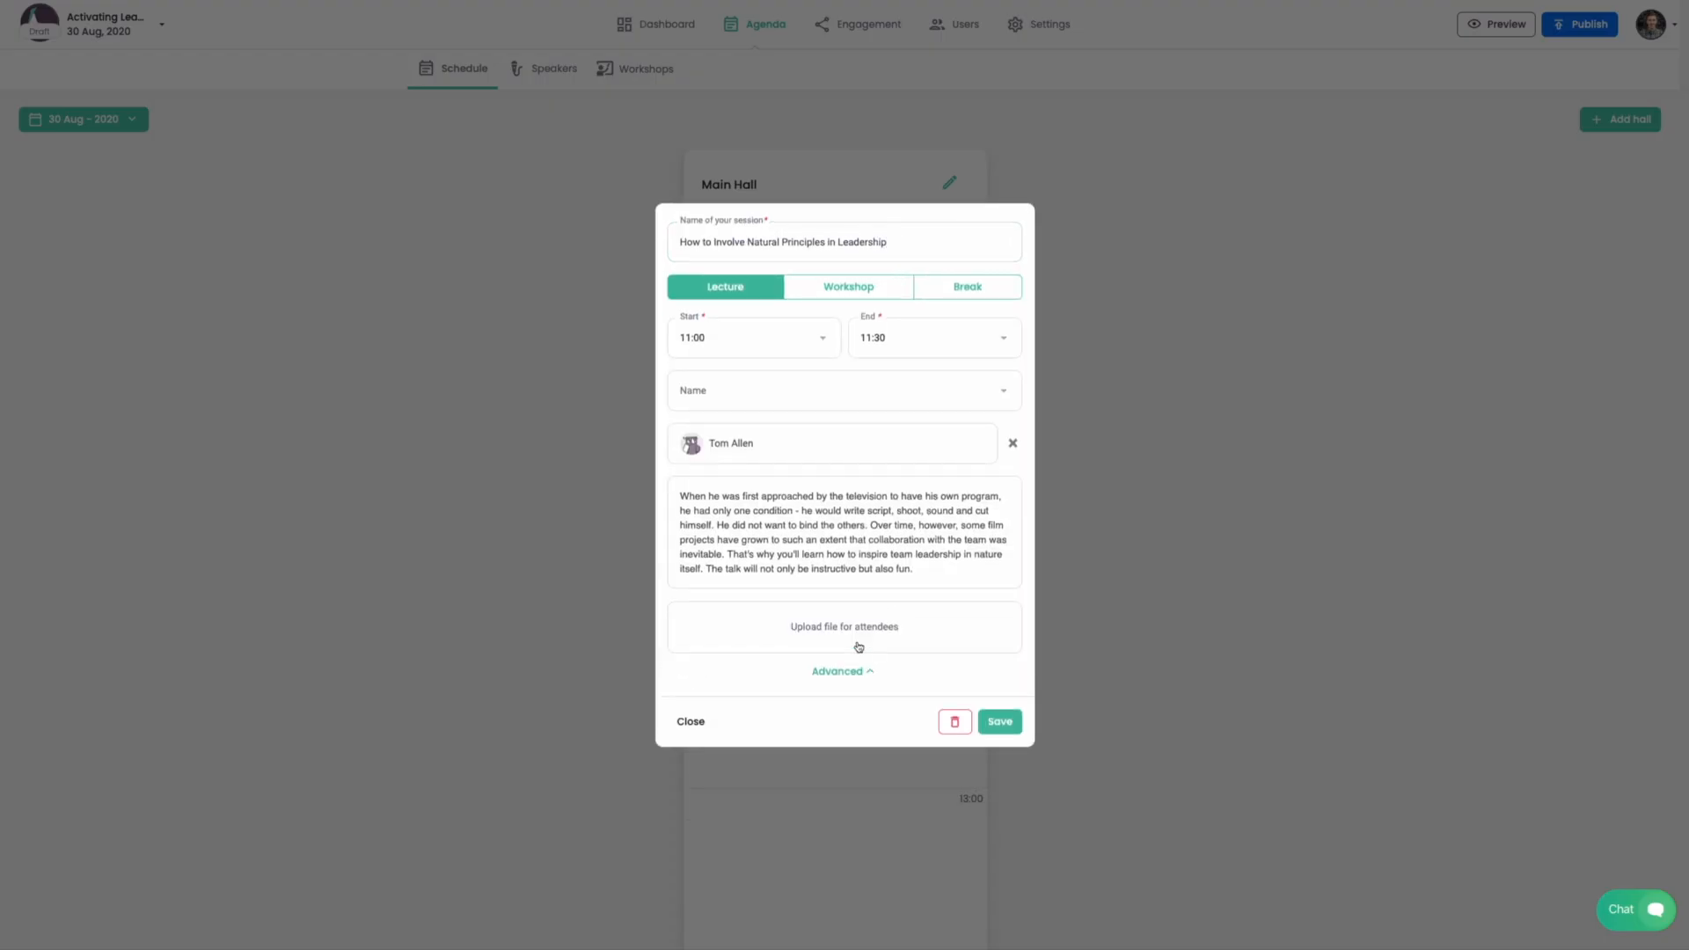
click(845, 625)
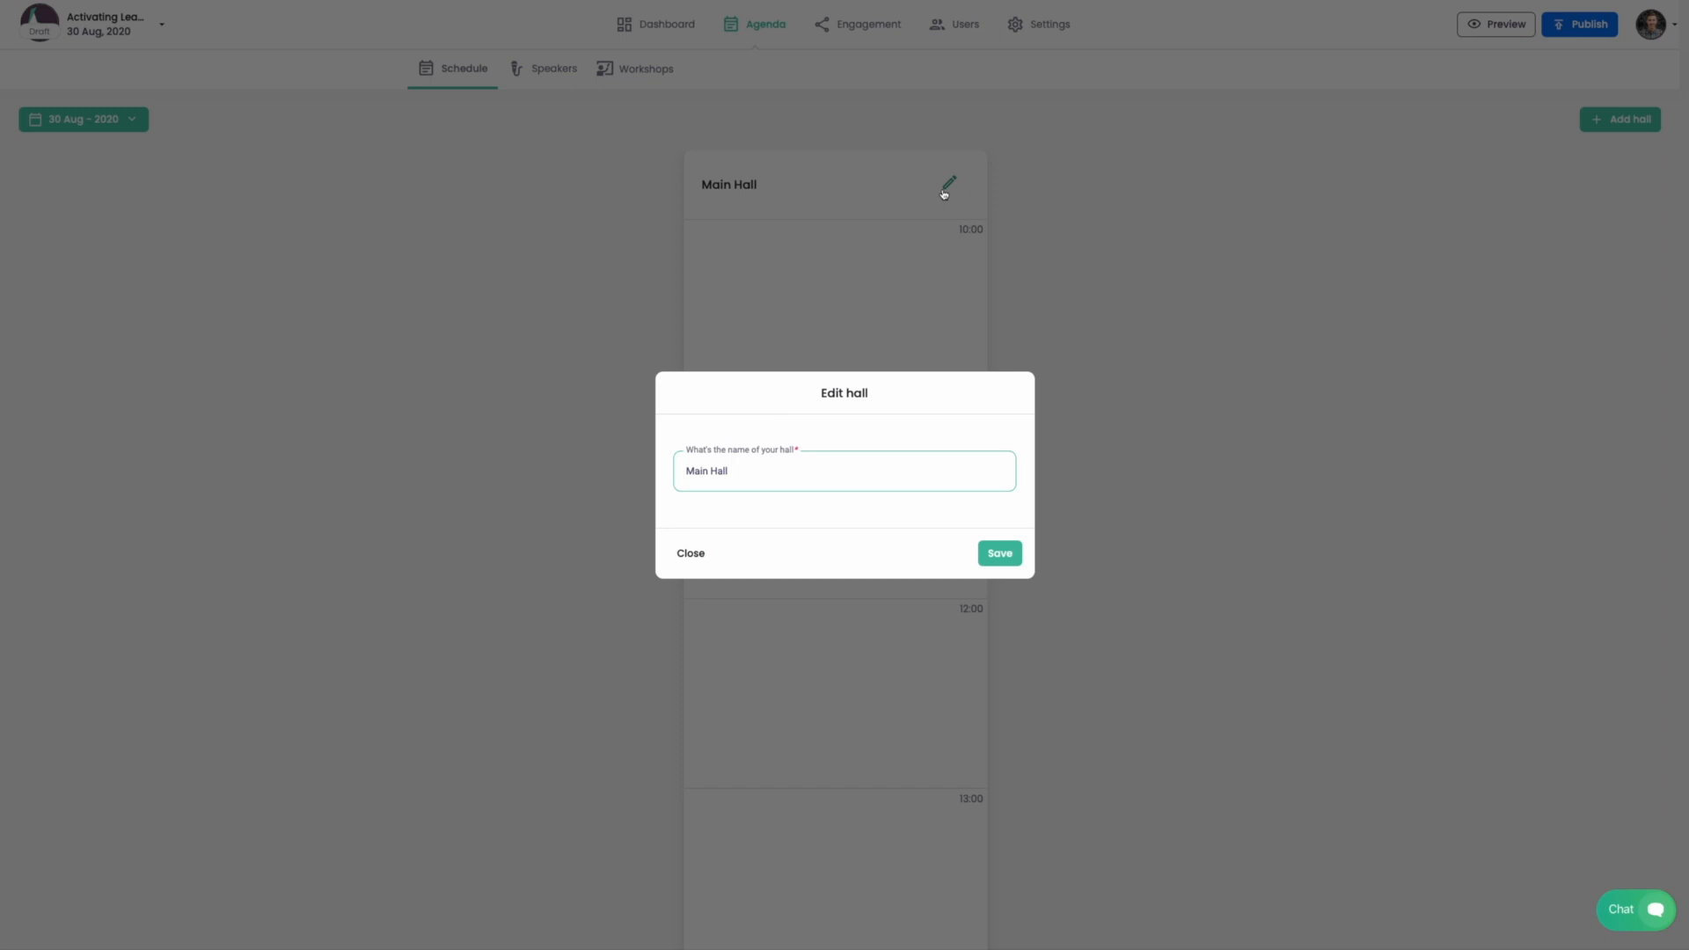
- Rename Main Hall to Rainbow Hall and add a 31 Aug day, returning to 30 Aug
text(Rainbow H)
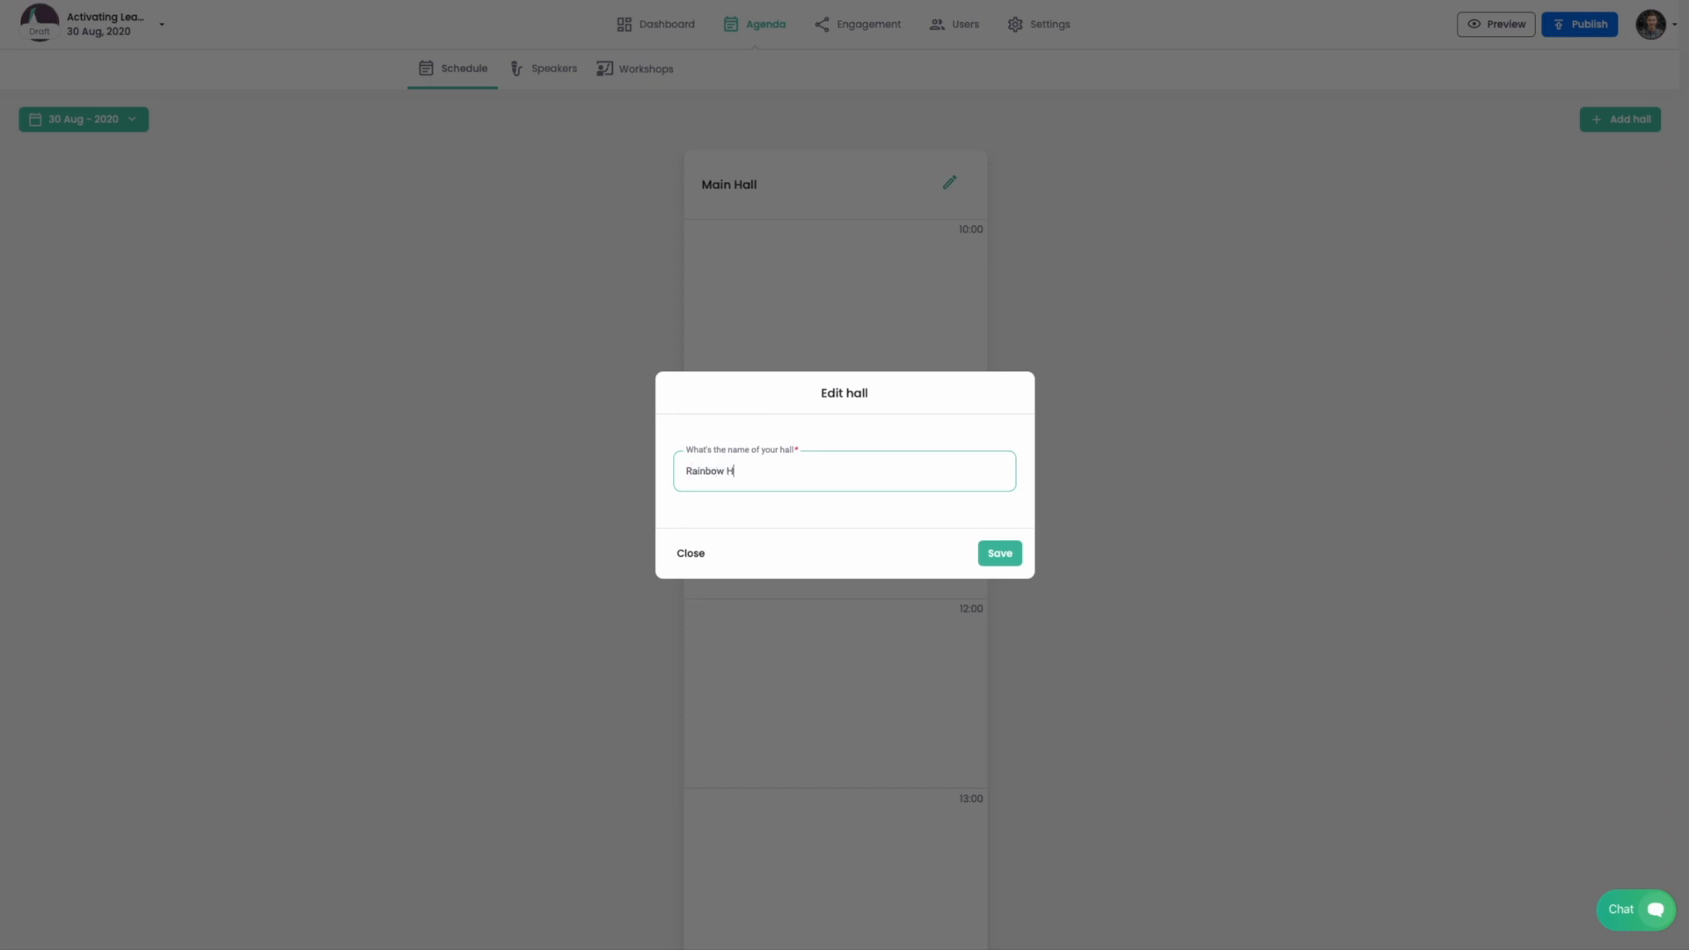
click(997, 552)
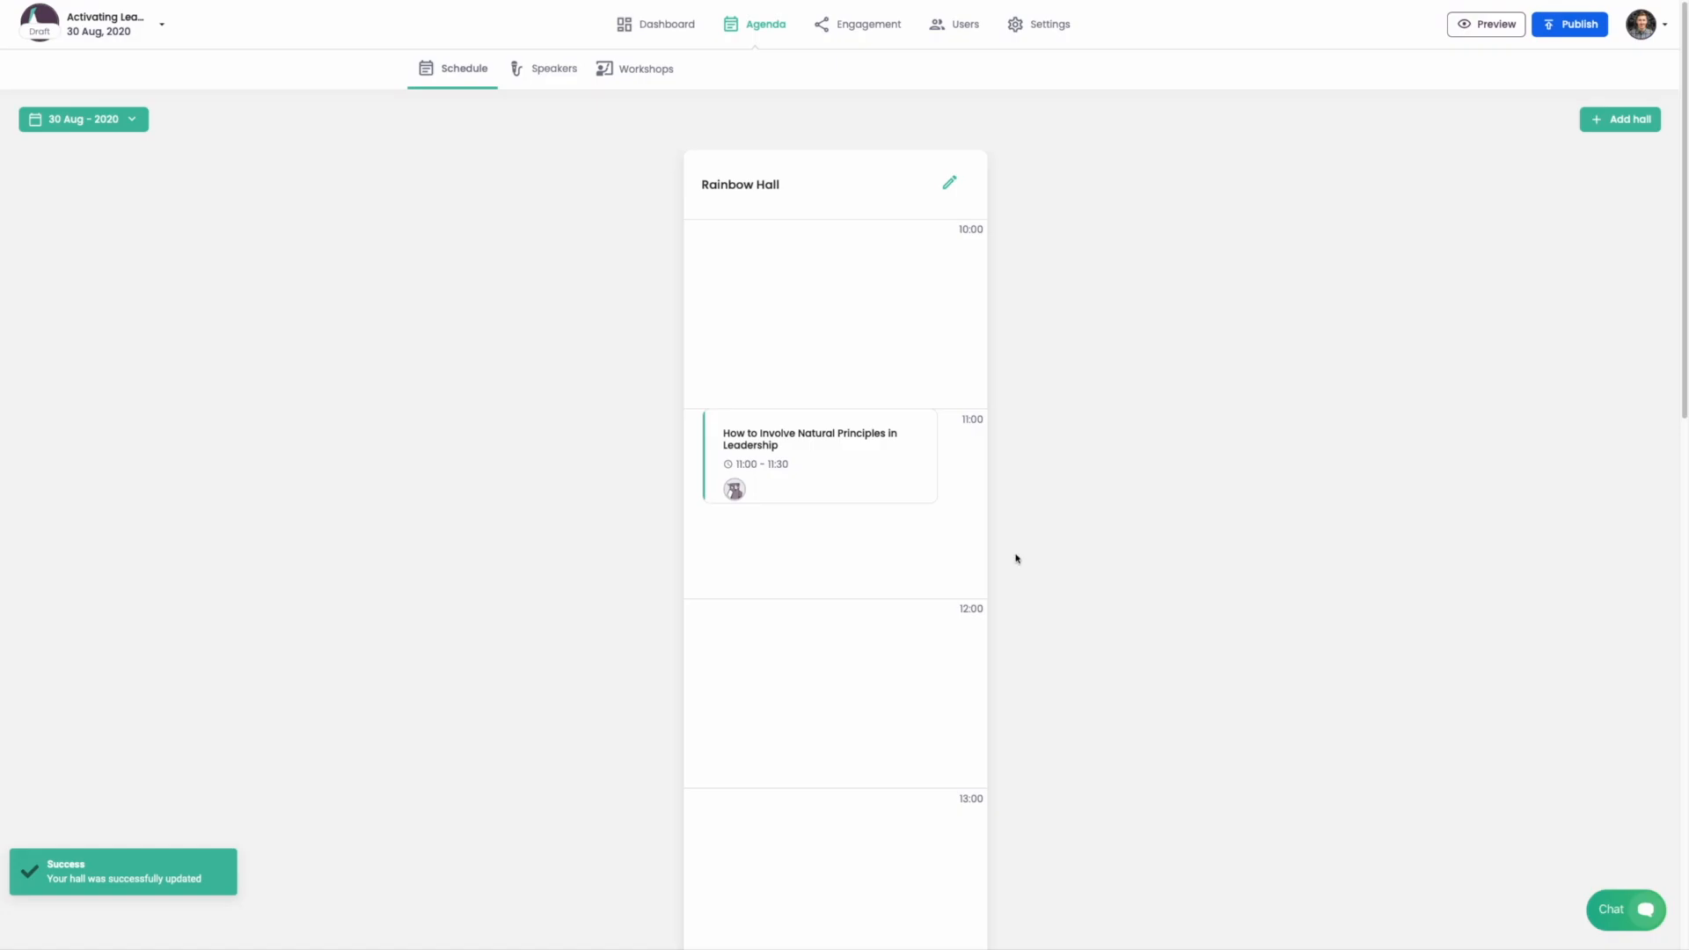
click(83, 119)
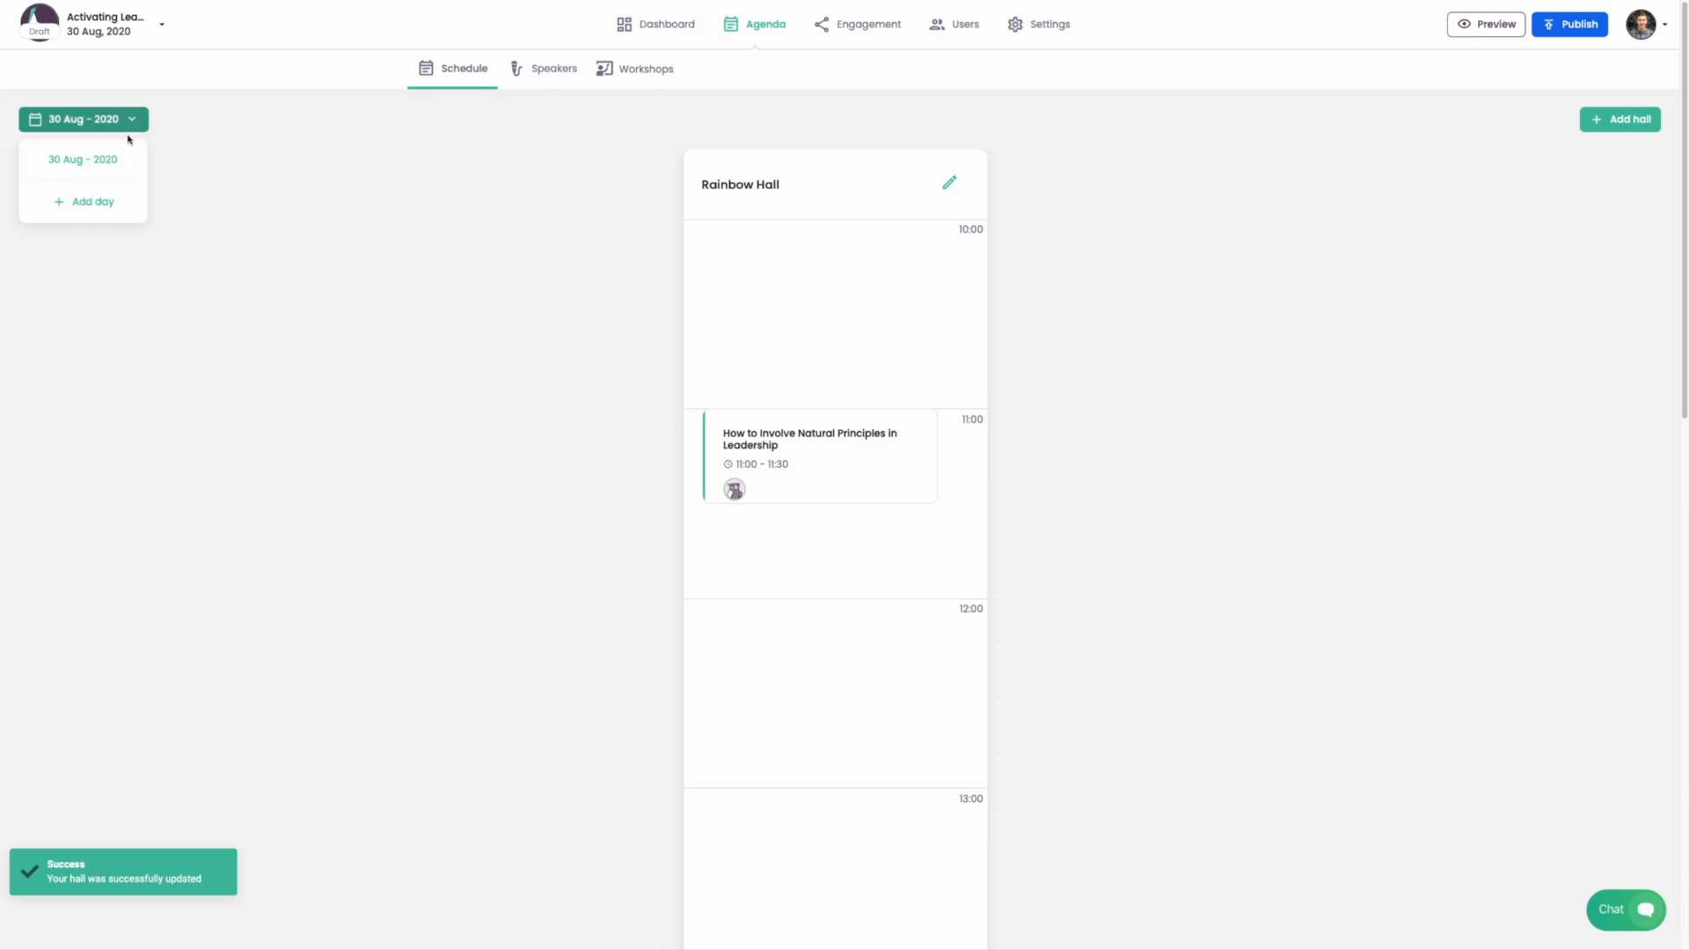
click(91, 202)
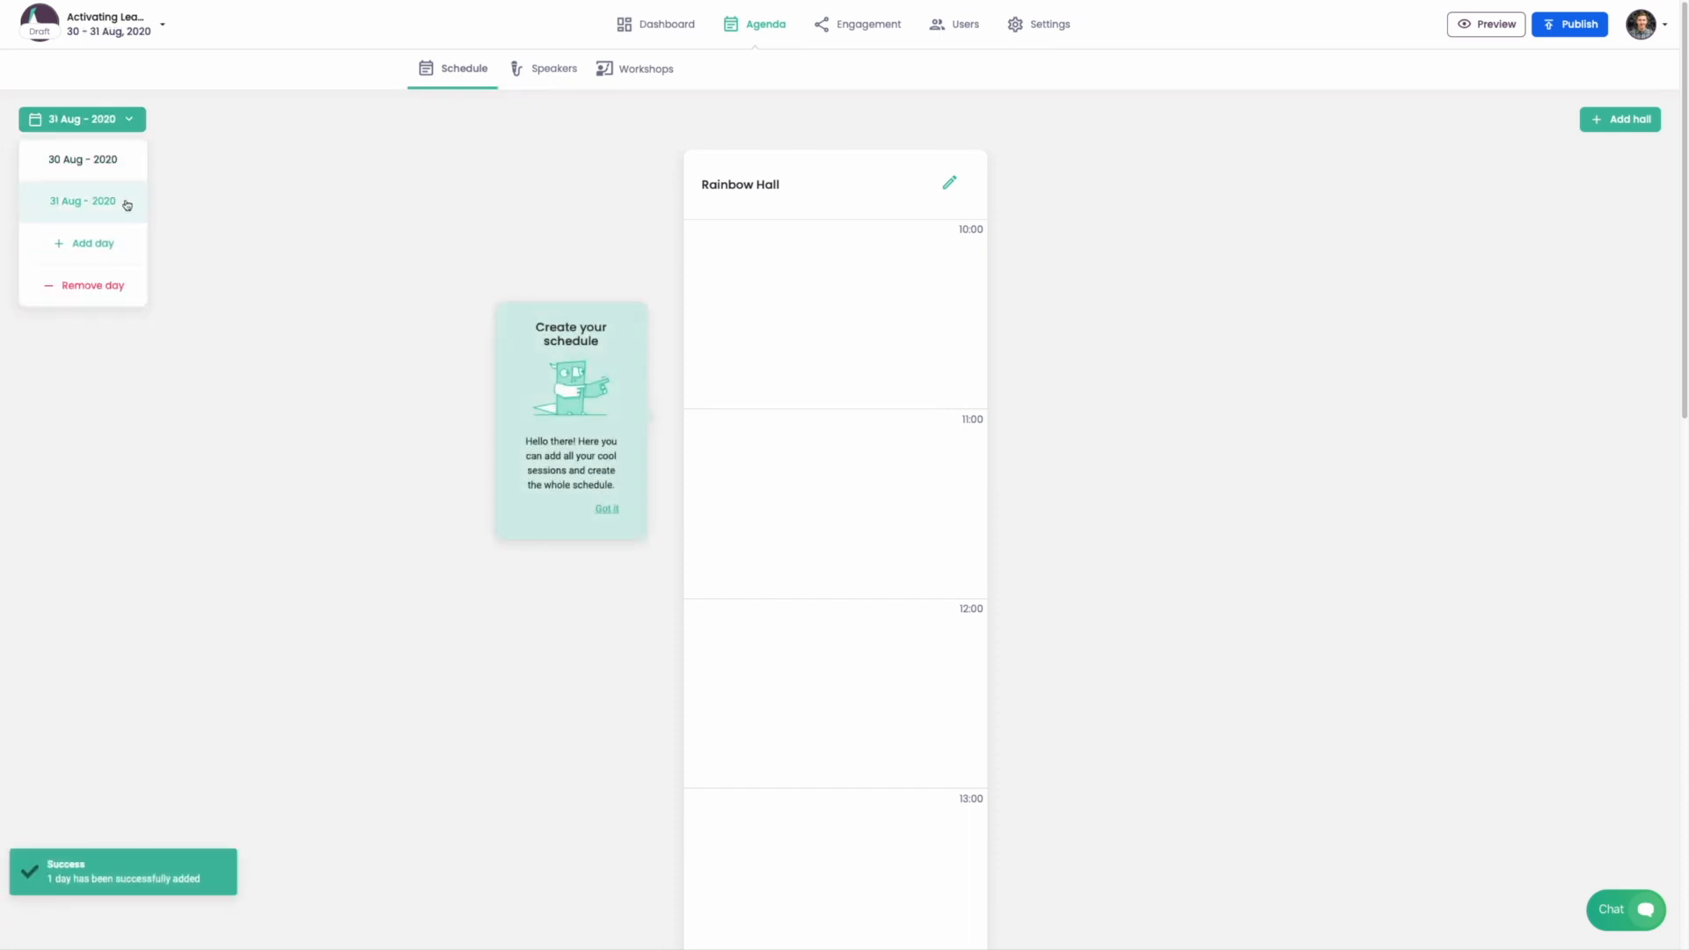
click(82, 160)
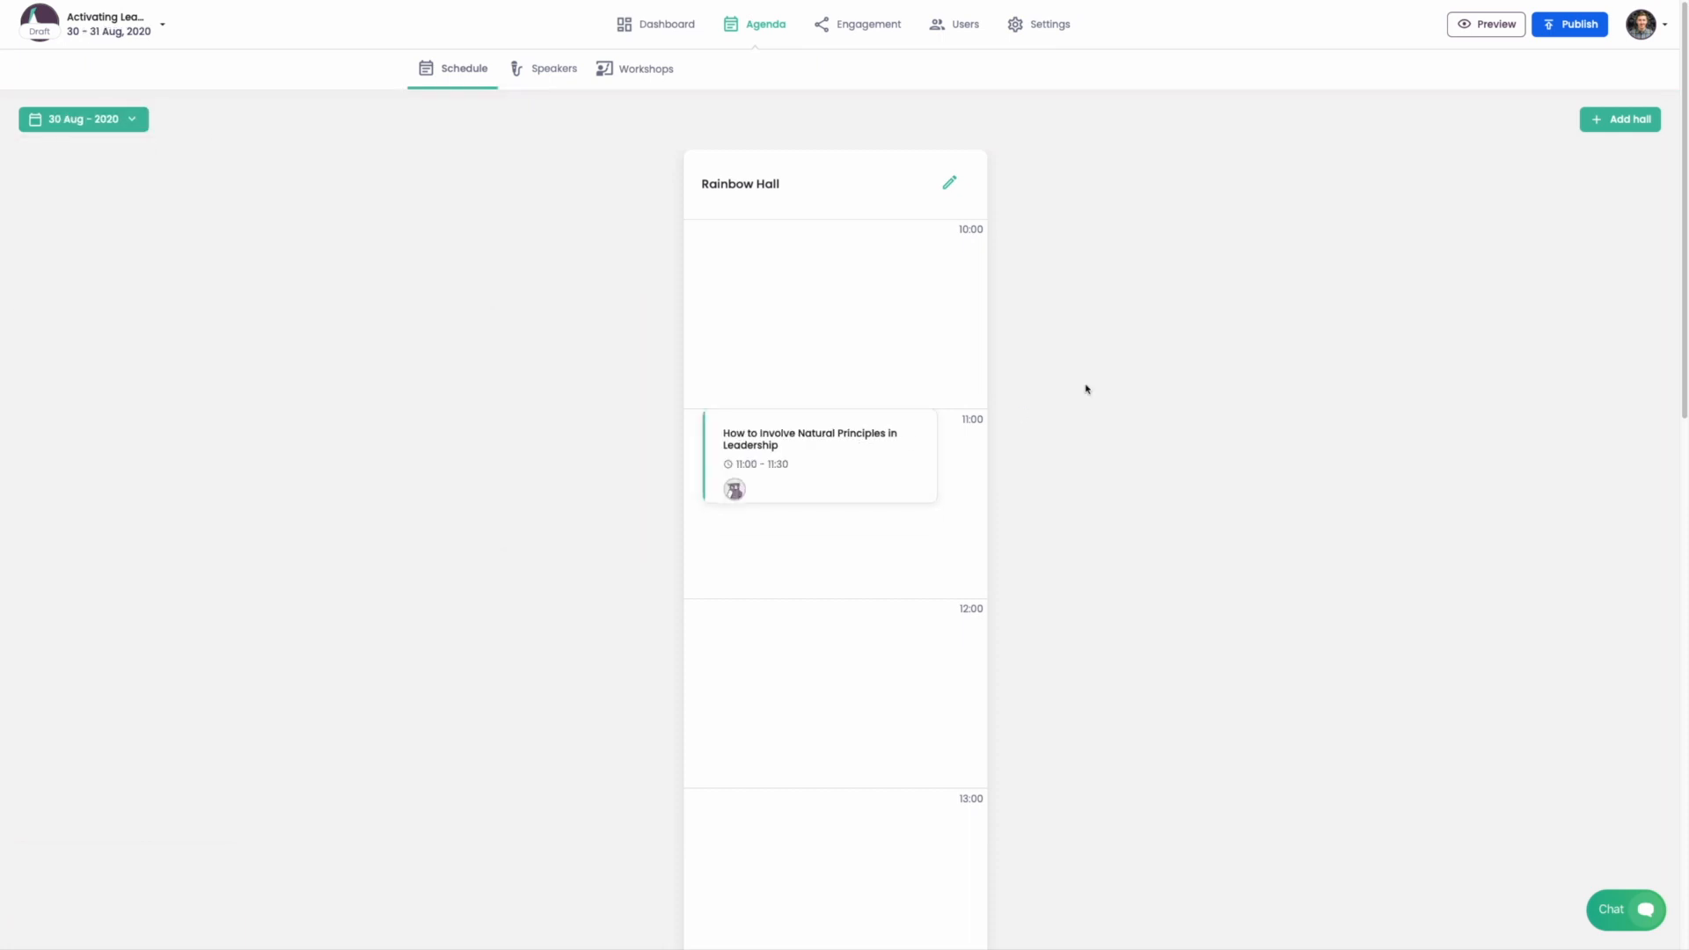
text(Color)
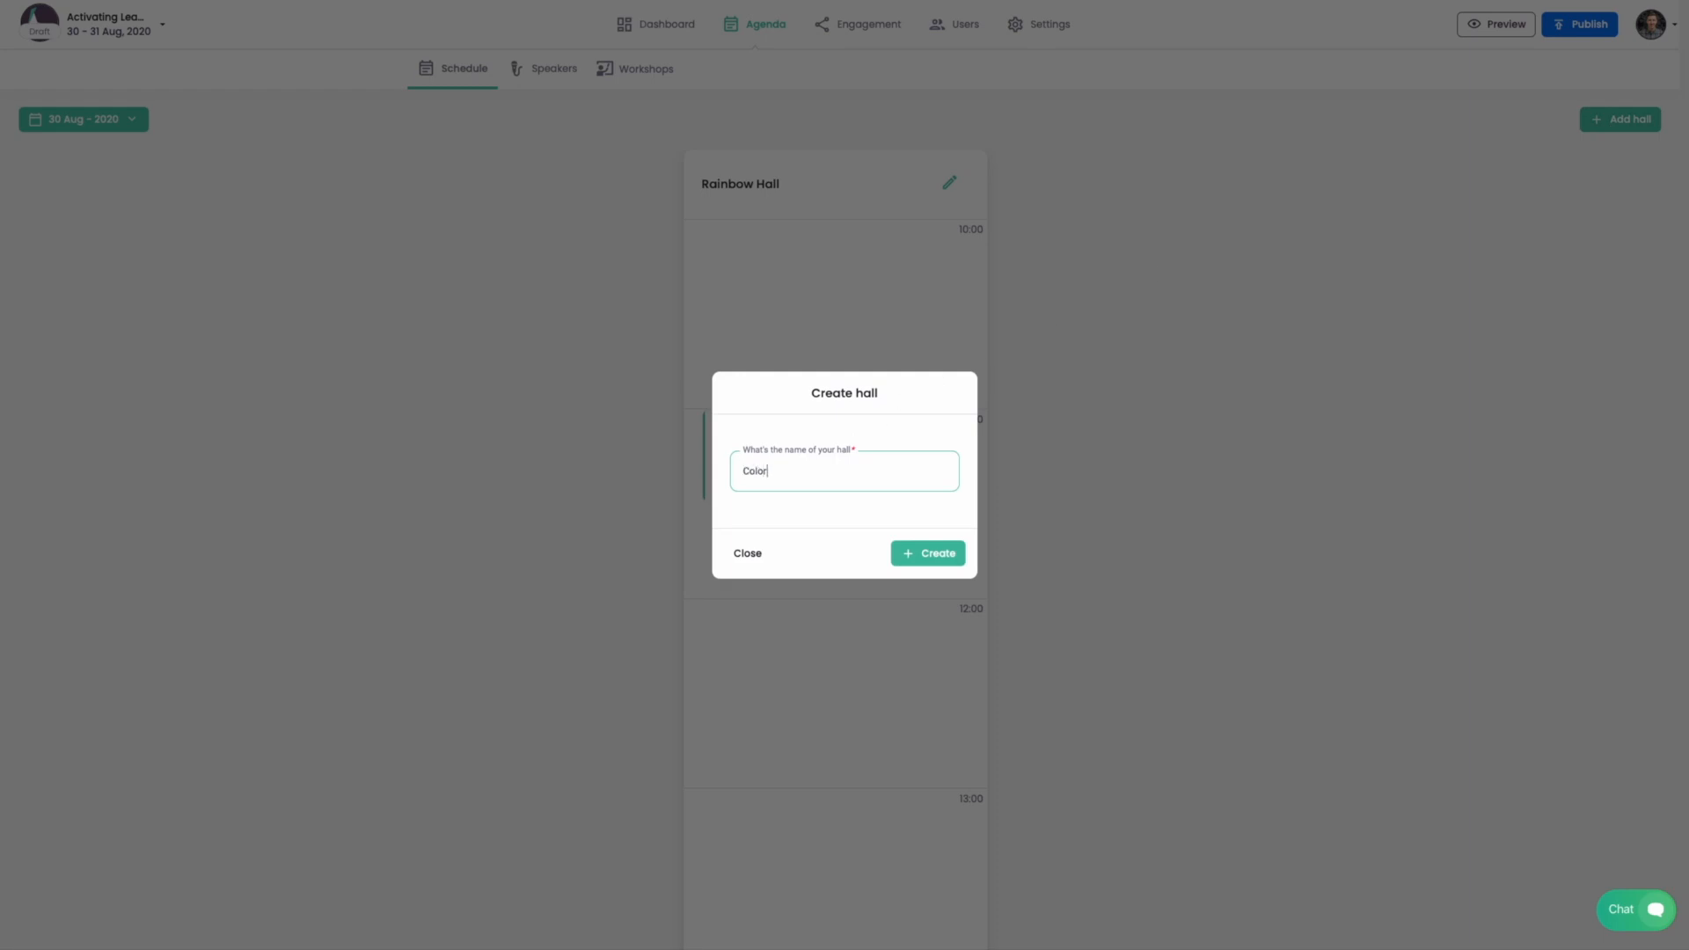
click(926, 552)
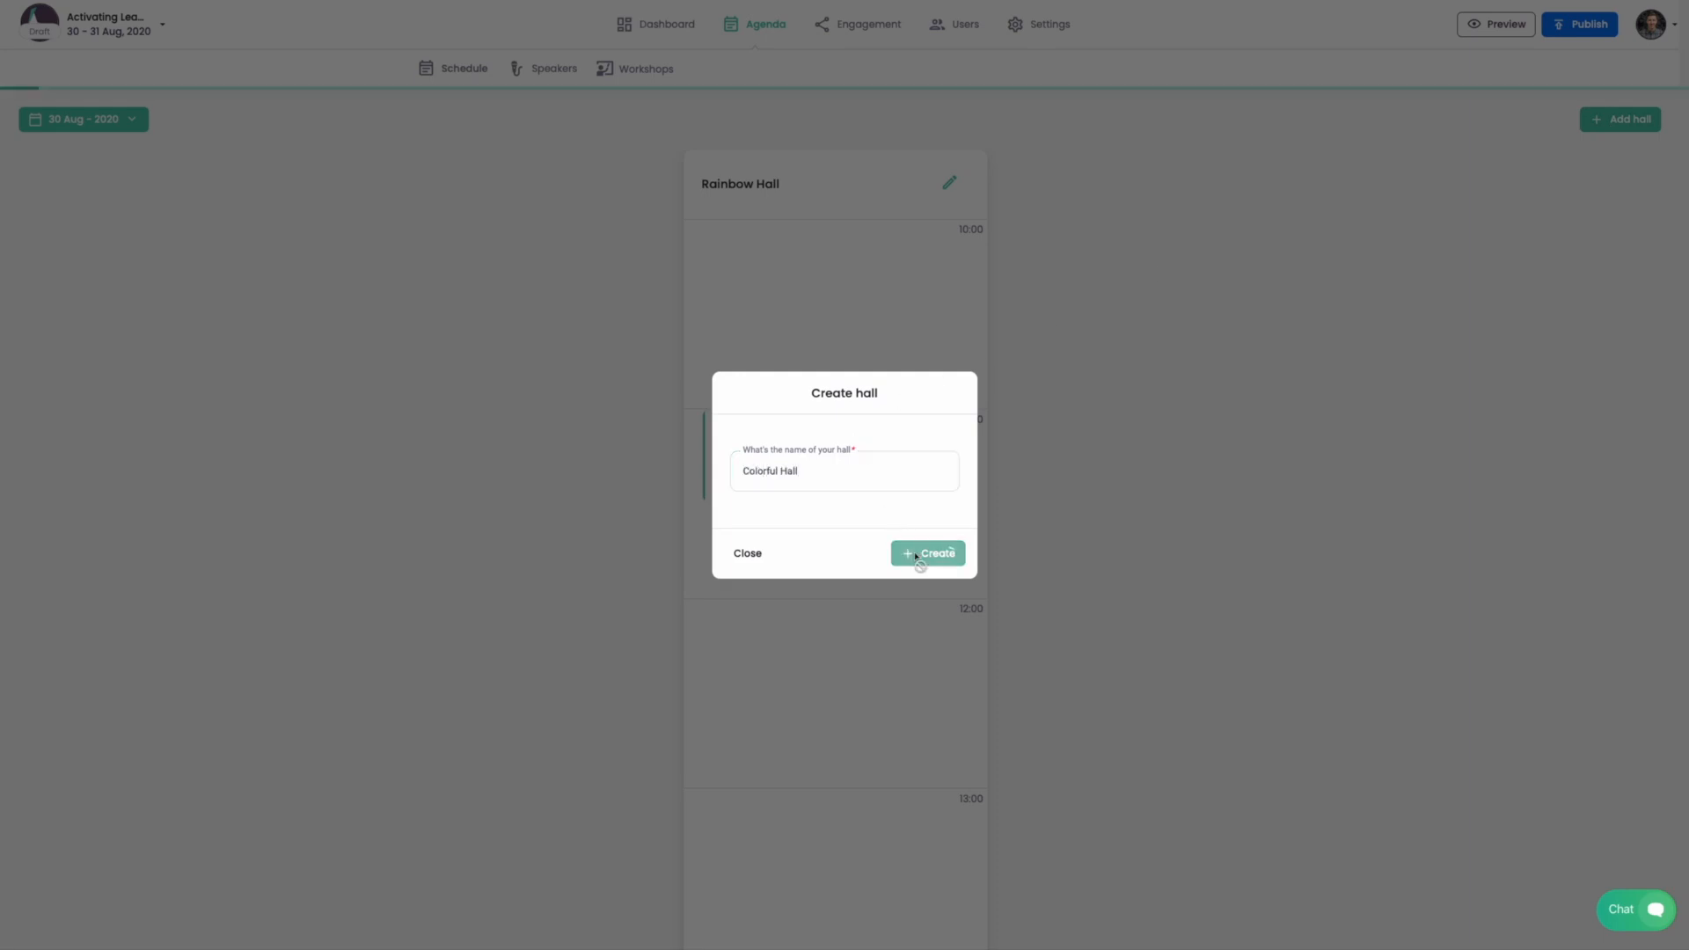
click(928, 553)
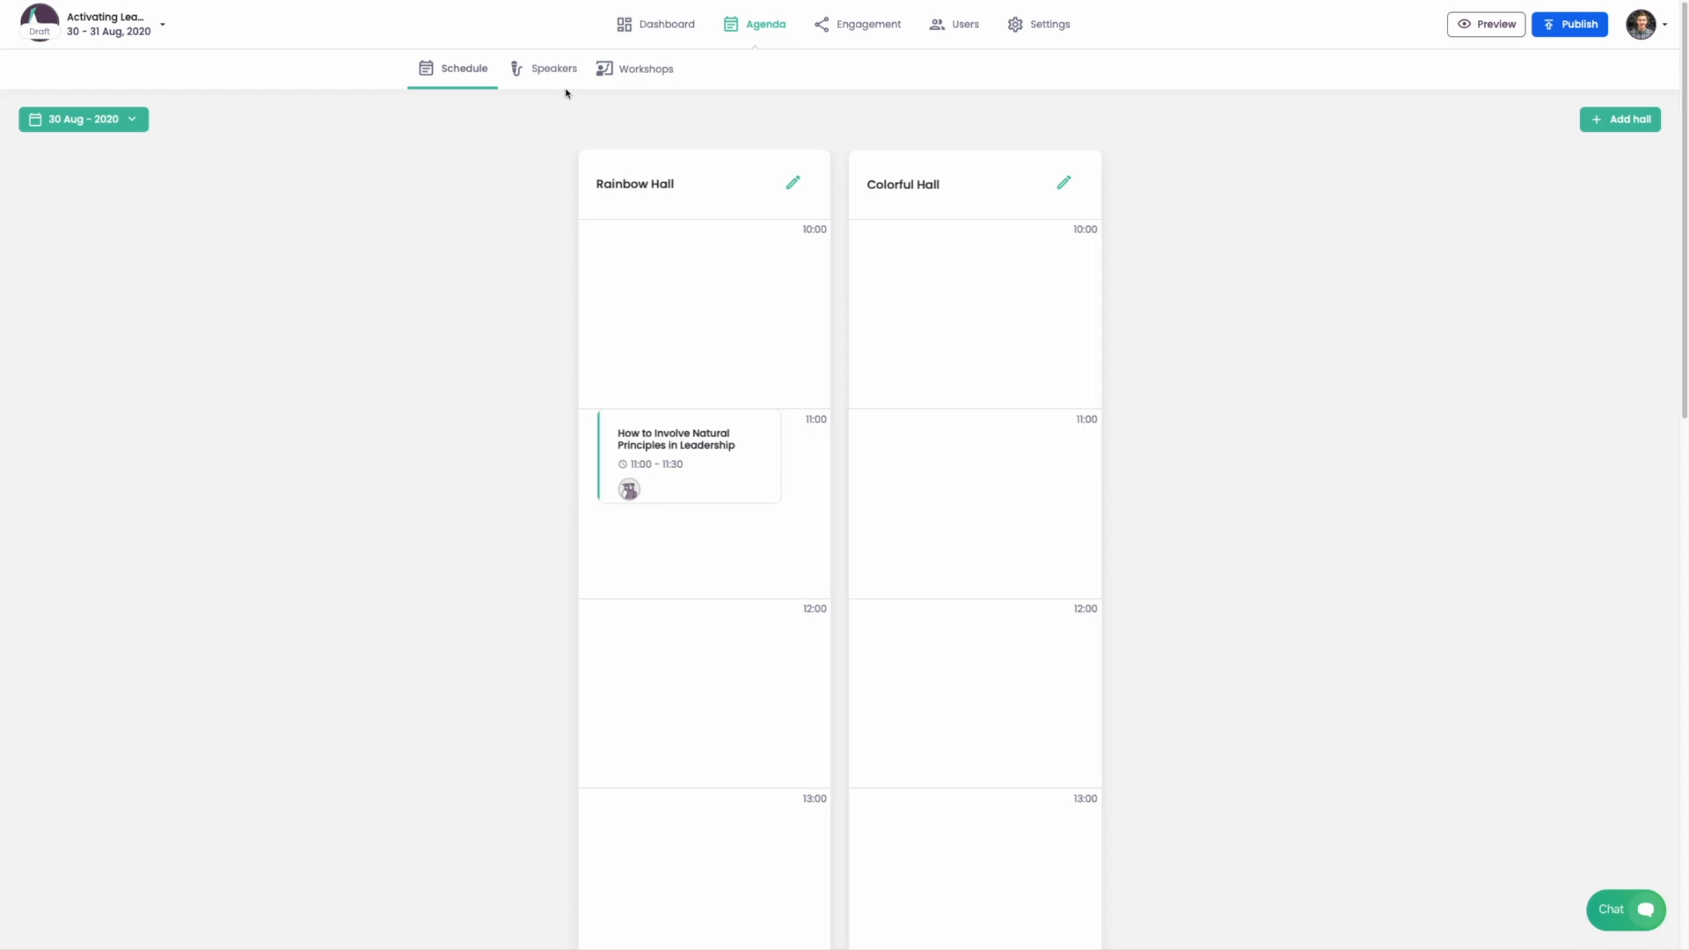
click(553, 68)
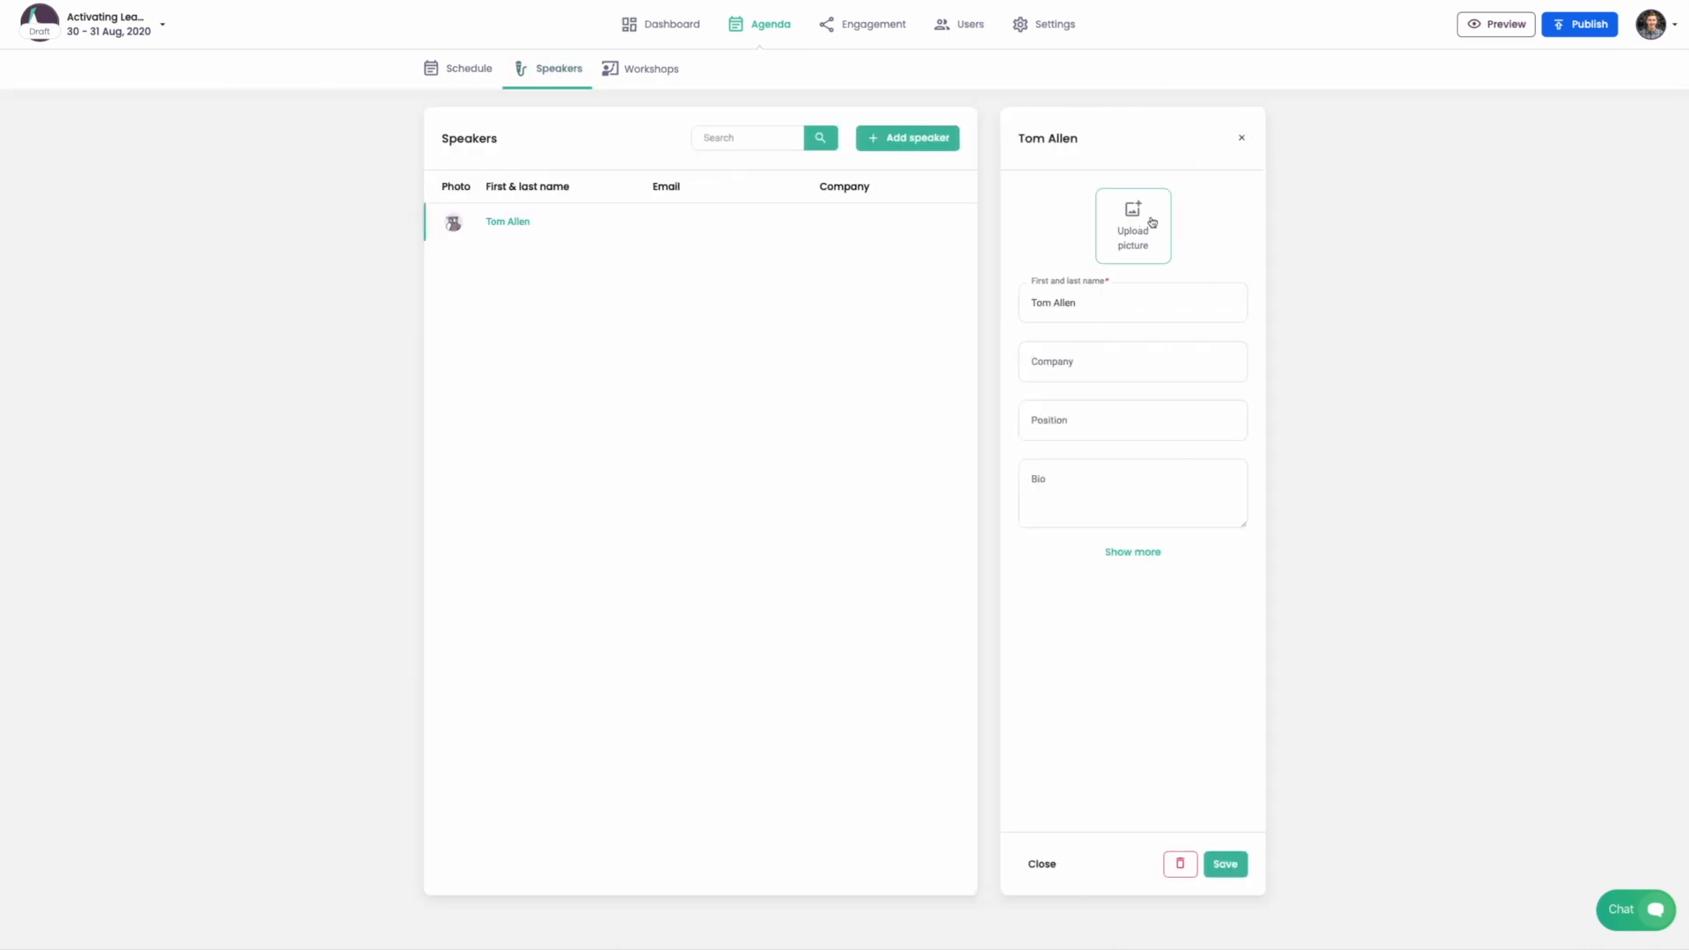
click(1133, 224)
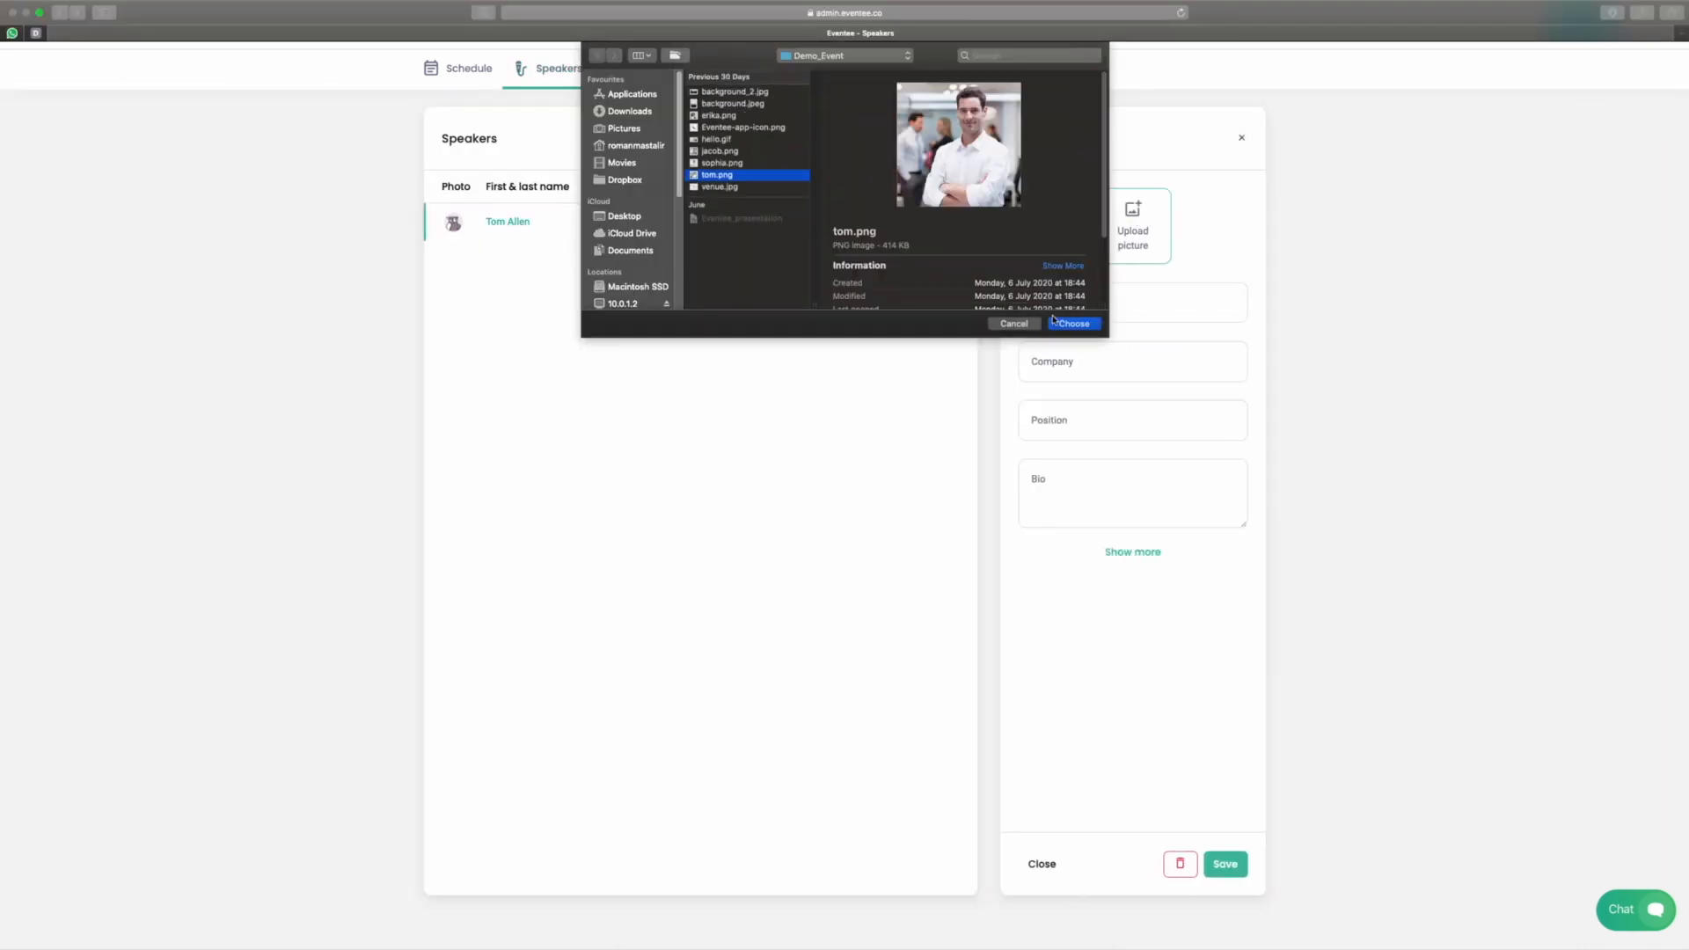
click(1074, 324)
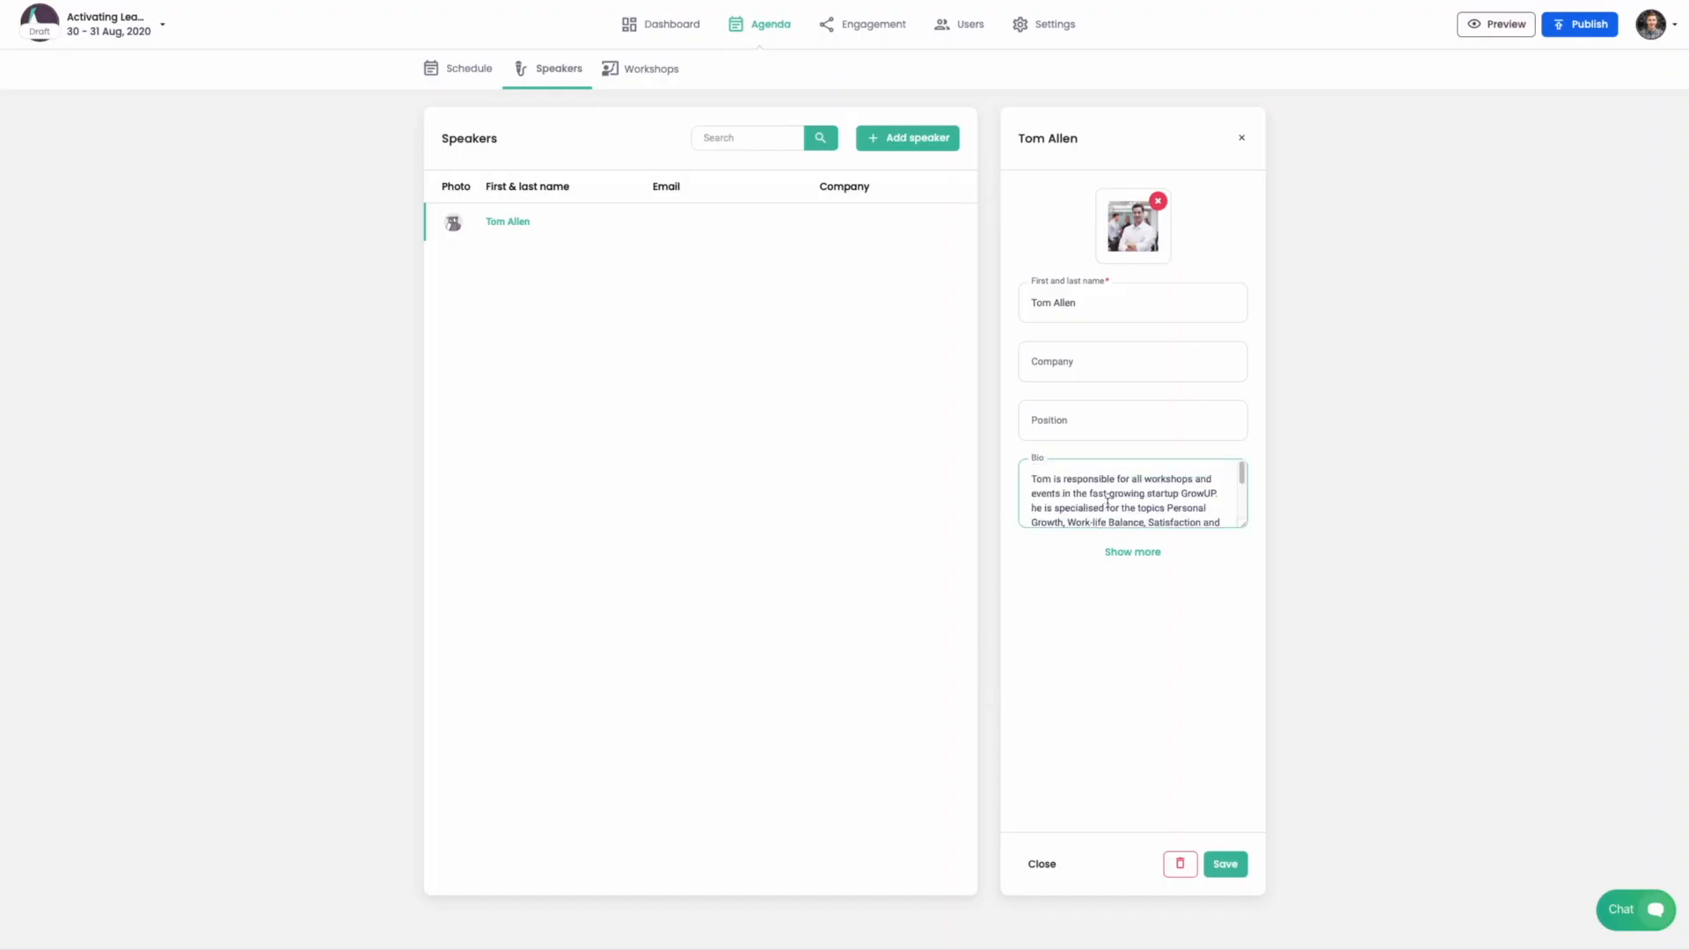
click(1224, 864)
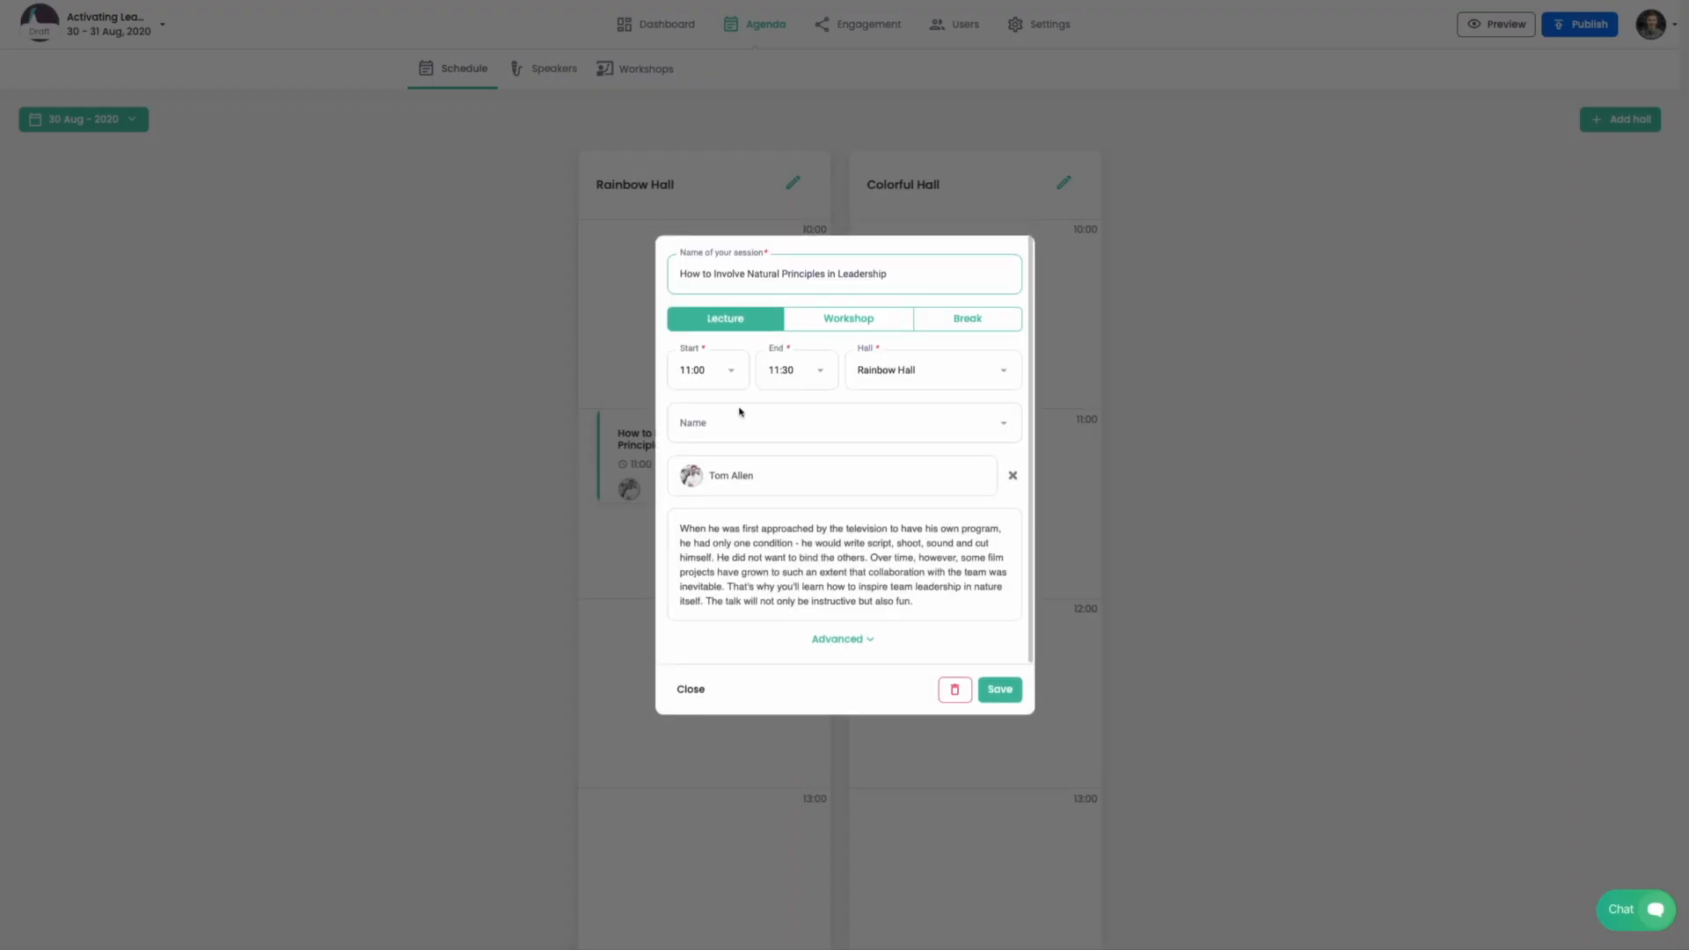
- Switch the leadership session to a workshop with capacity 30
click(848, 318)
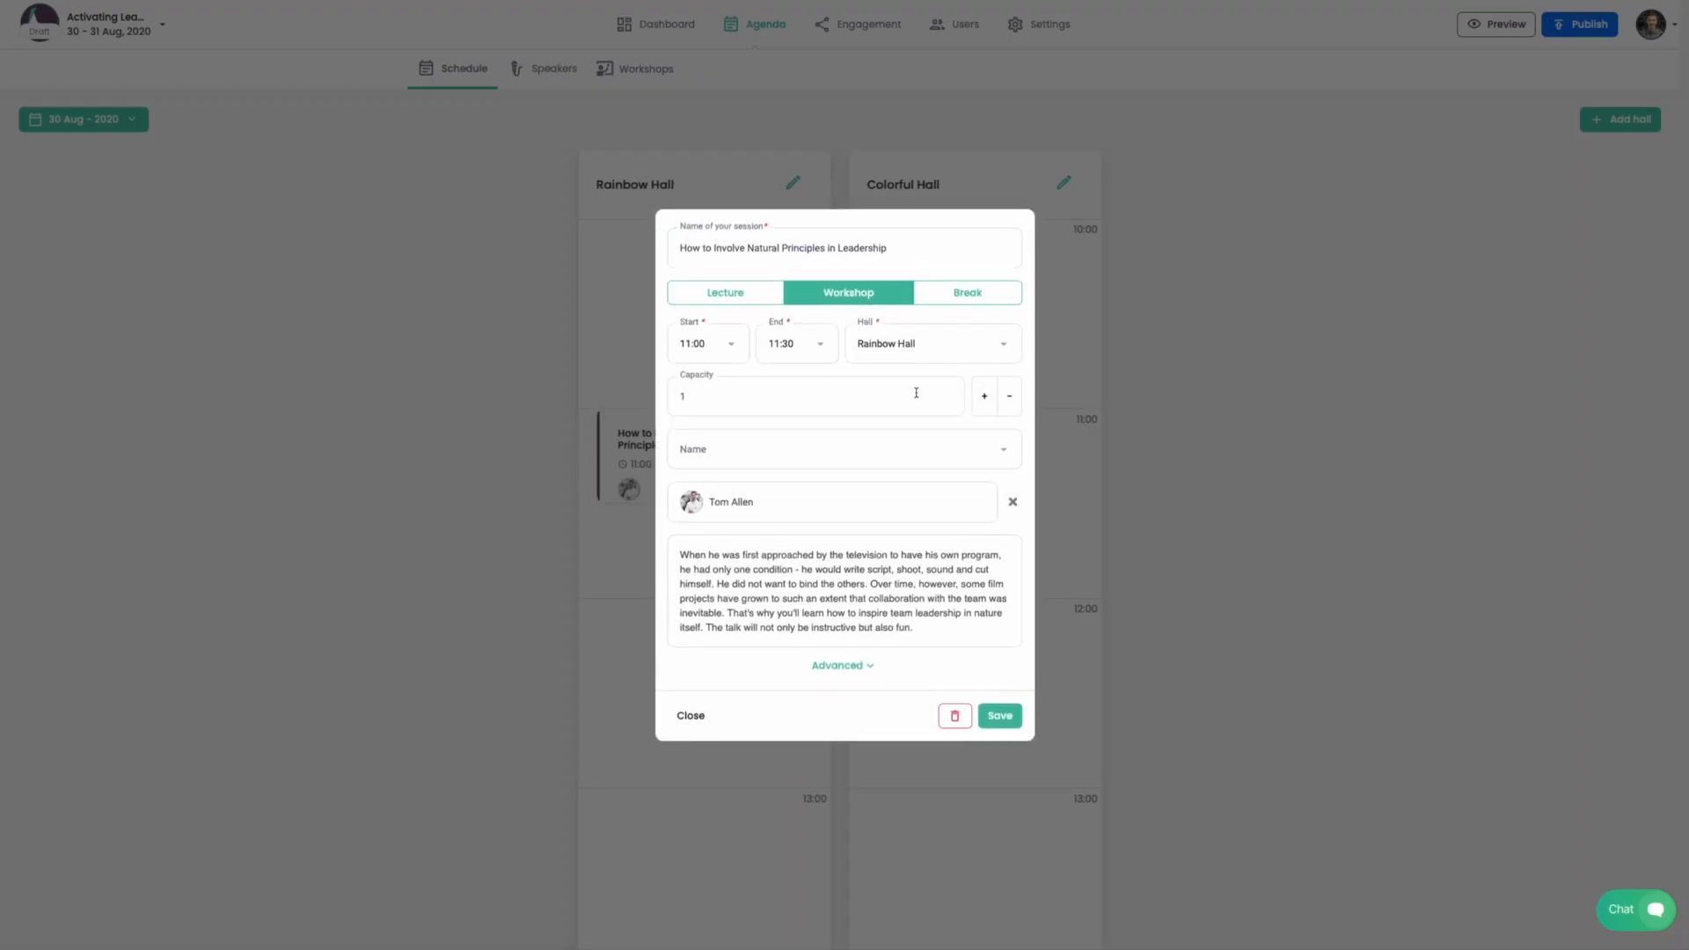
click(982, 395)
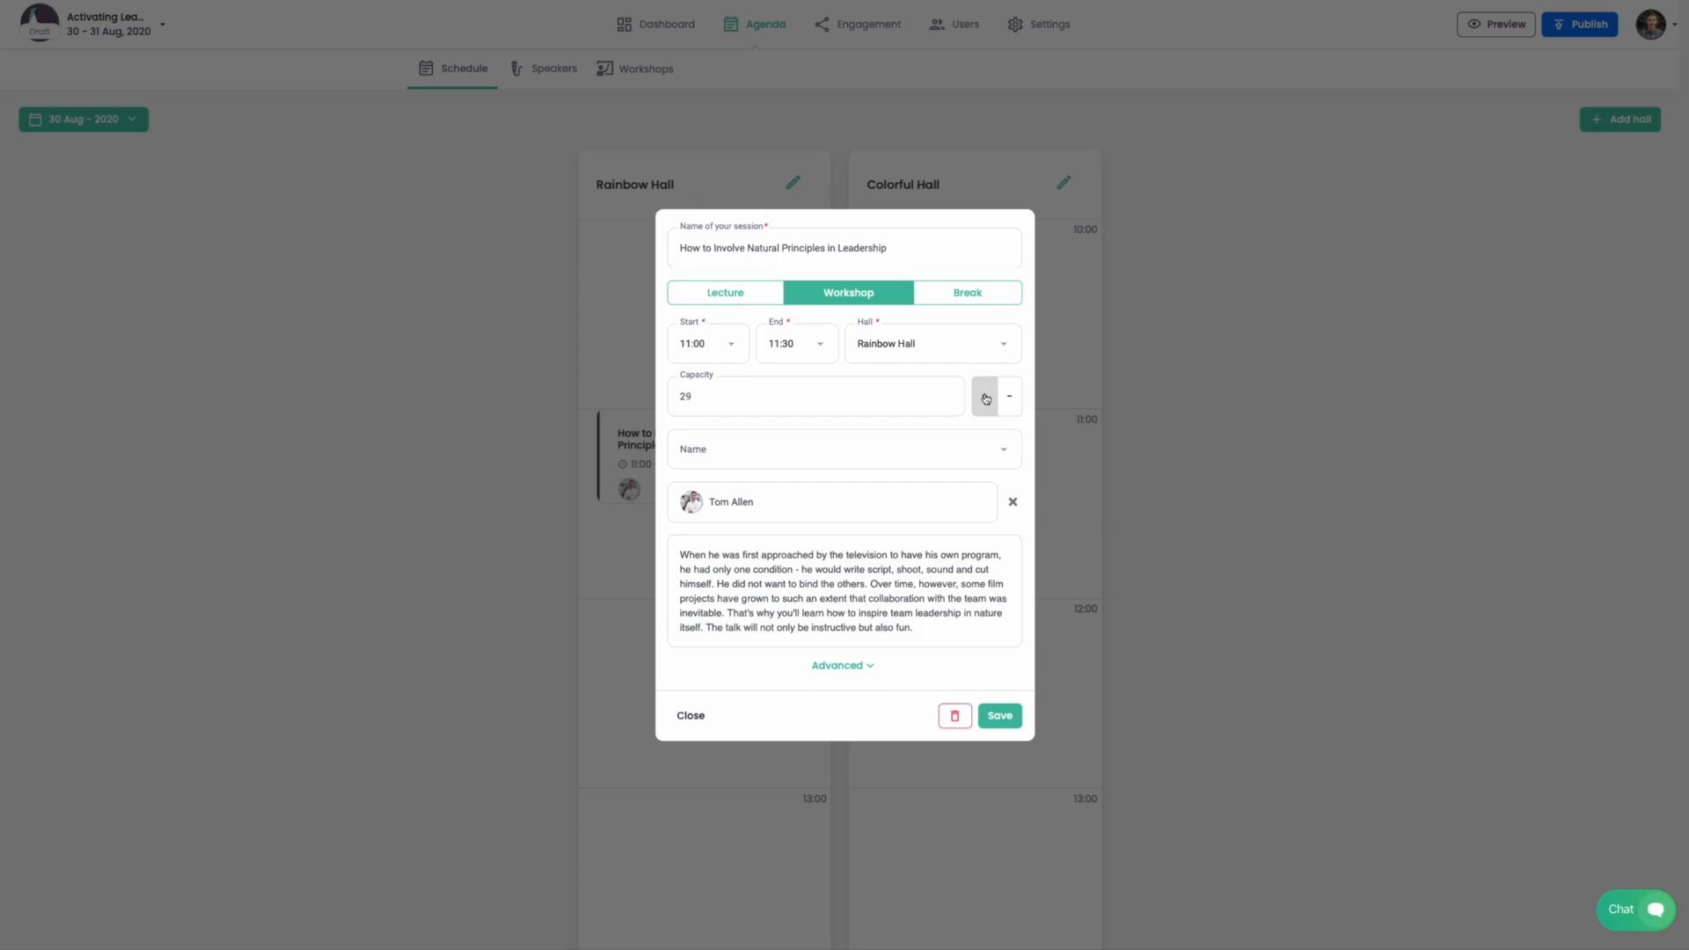
click(983, 395)
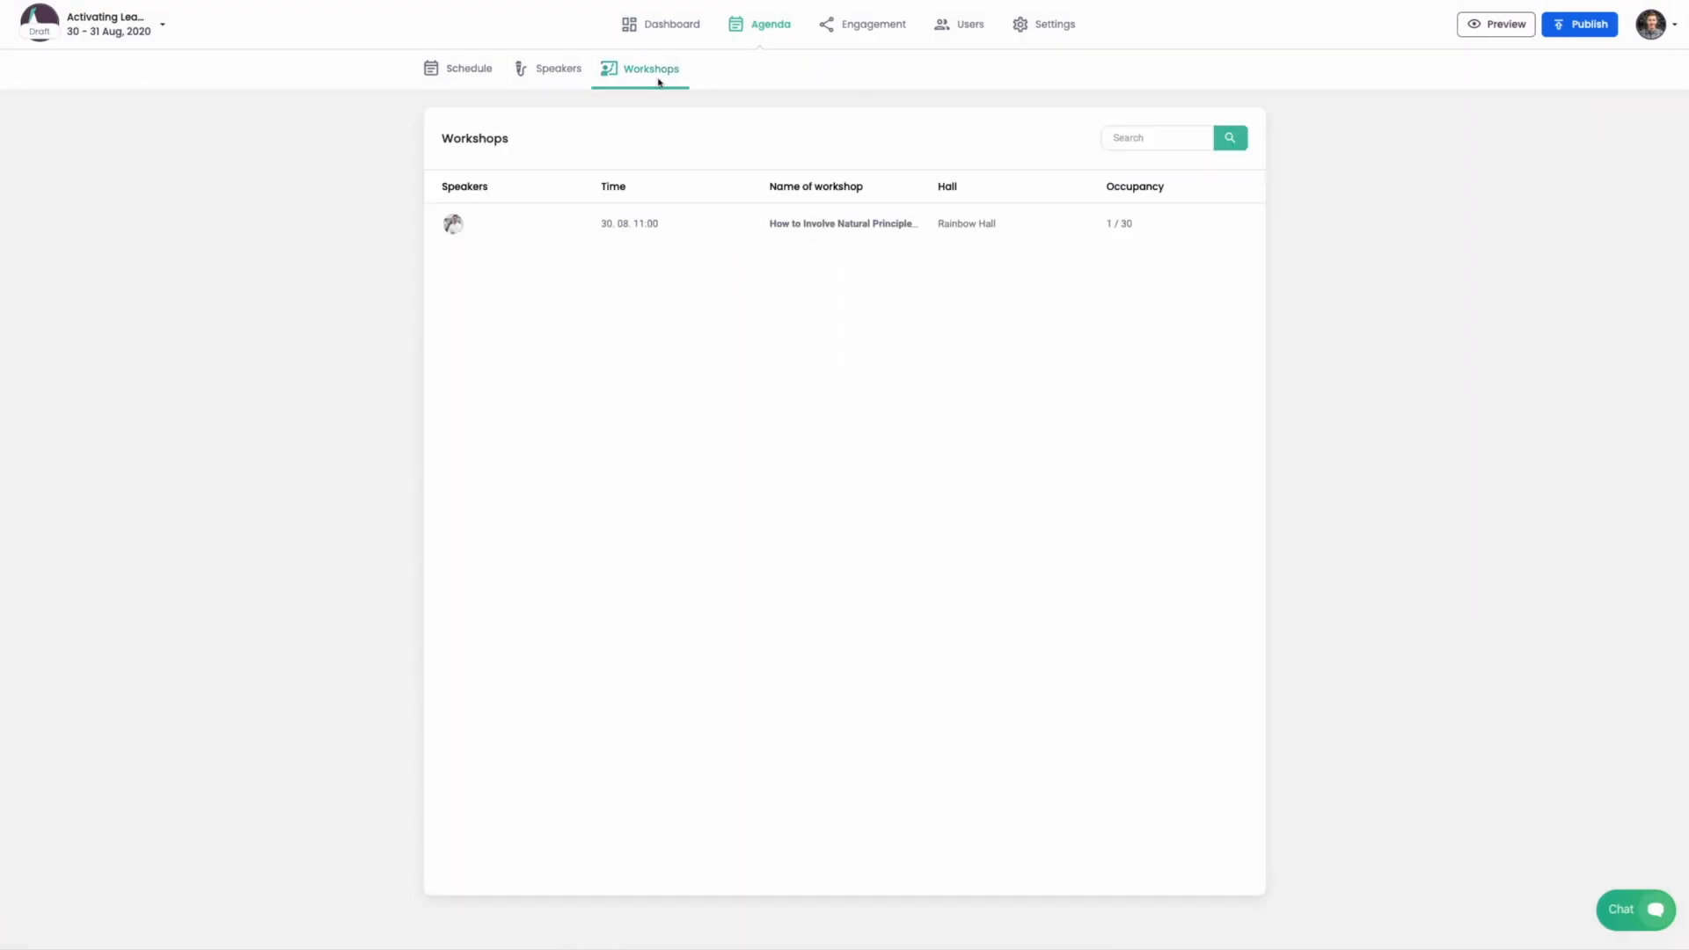
- Check the workshop's 1/30 booking, then browse the demo event's three-hall schedule
click(845, 223)
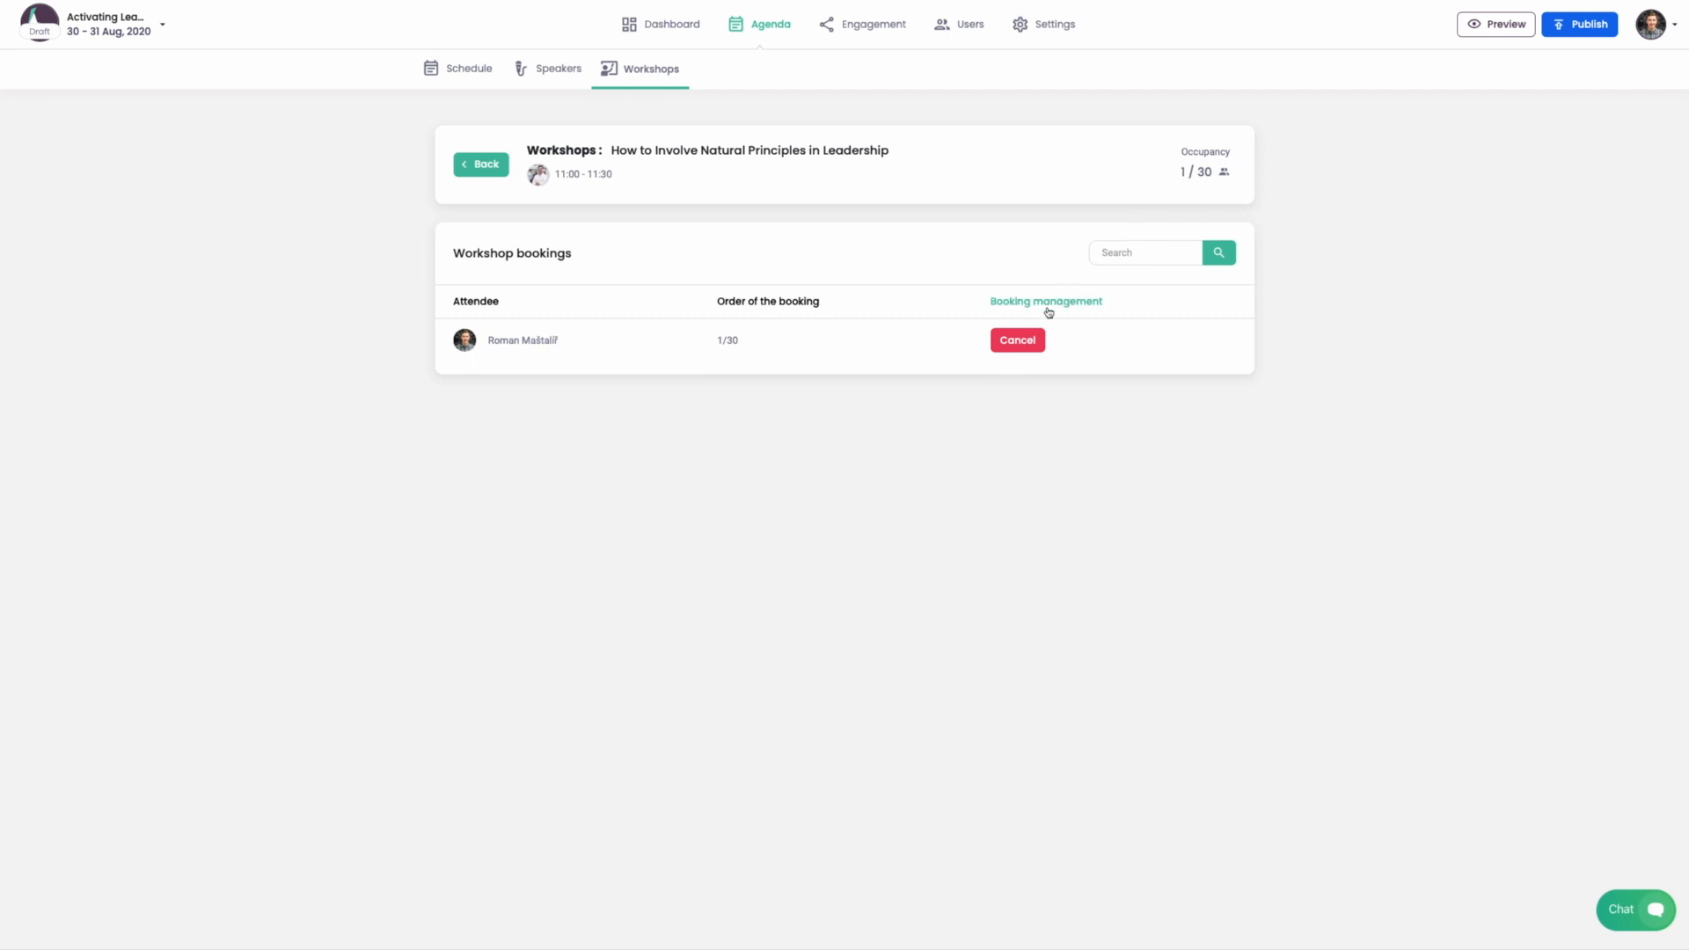
click(481, 164)
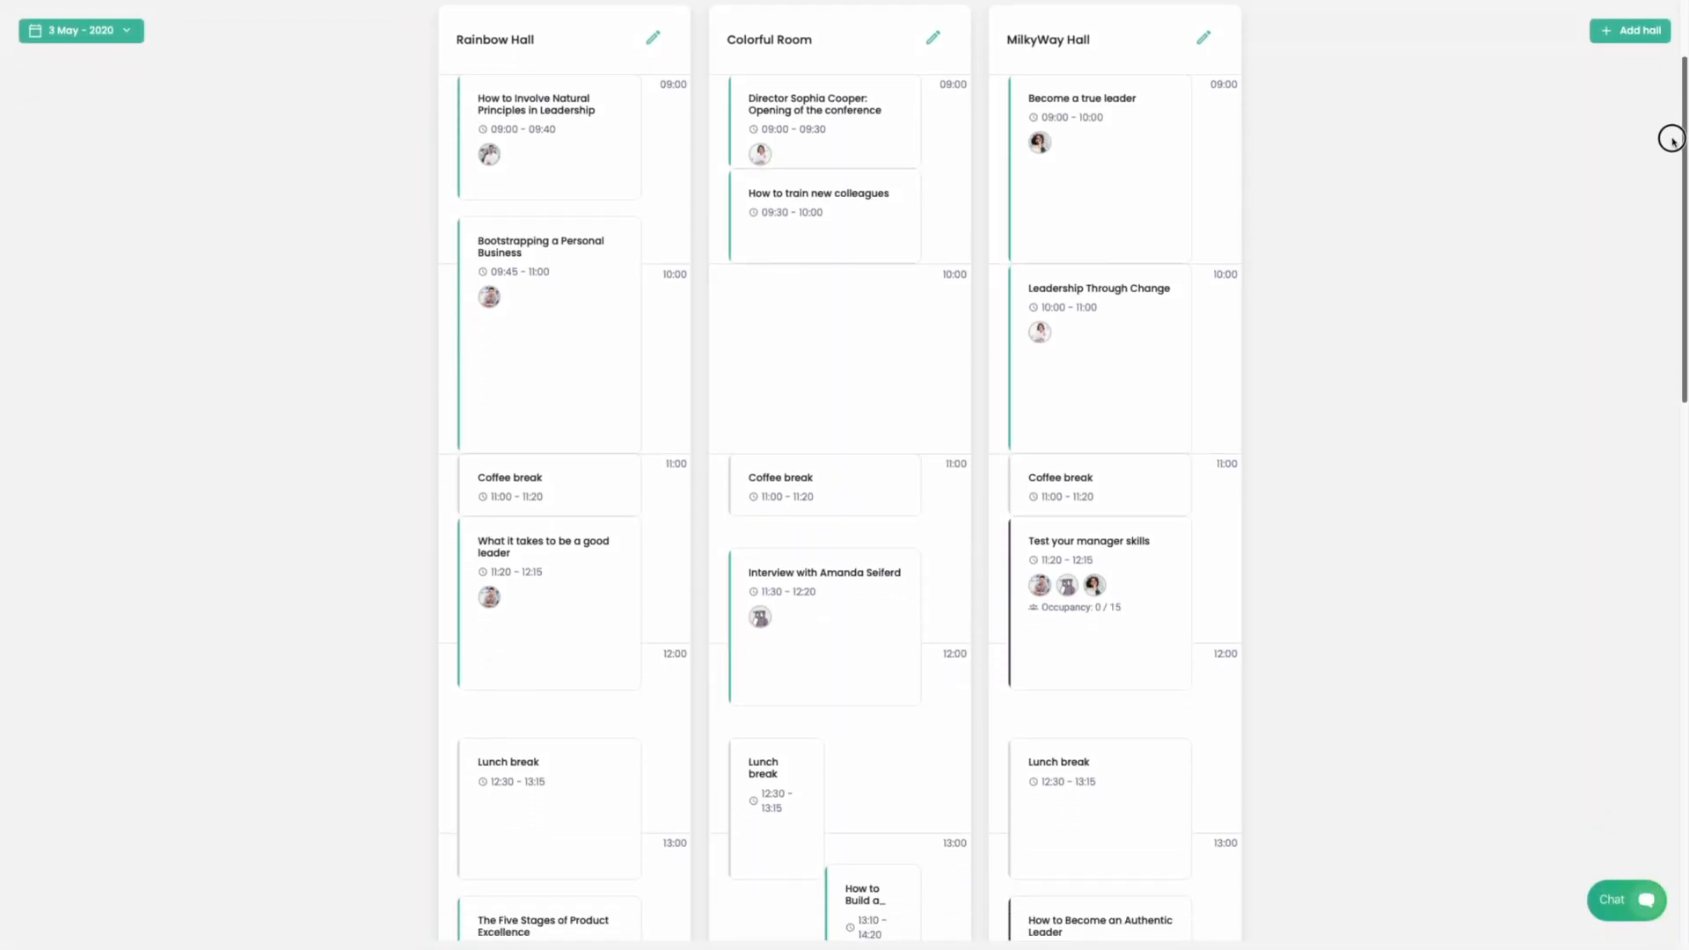
scroll(down, 3)
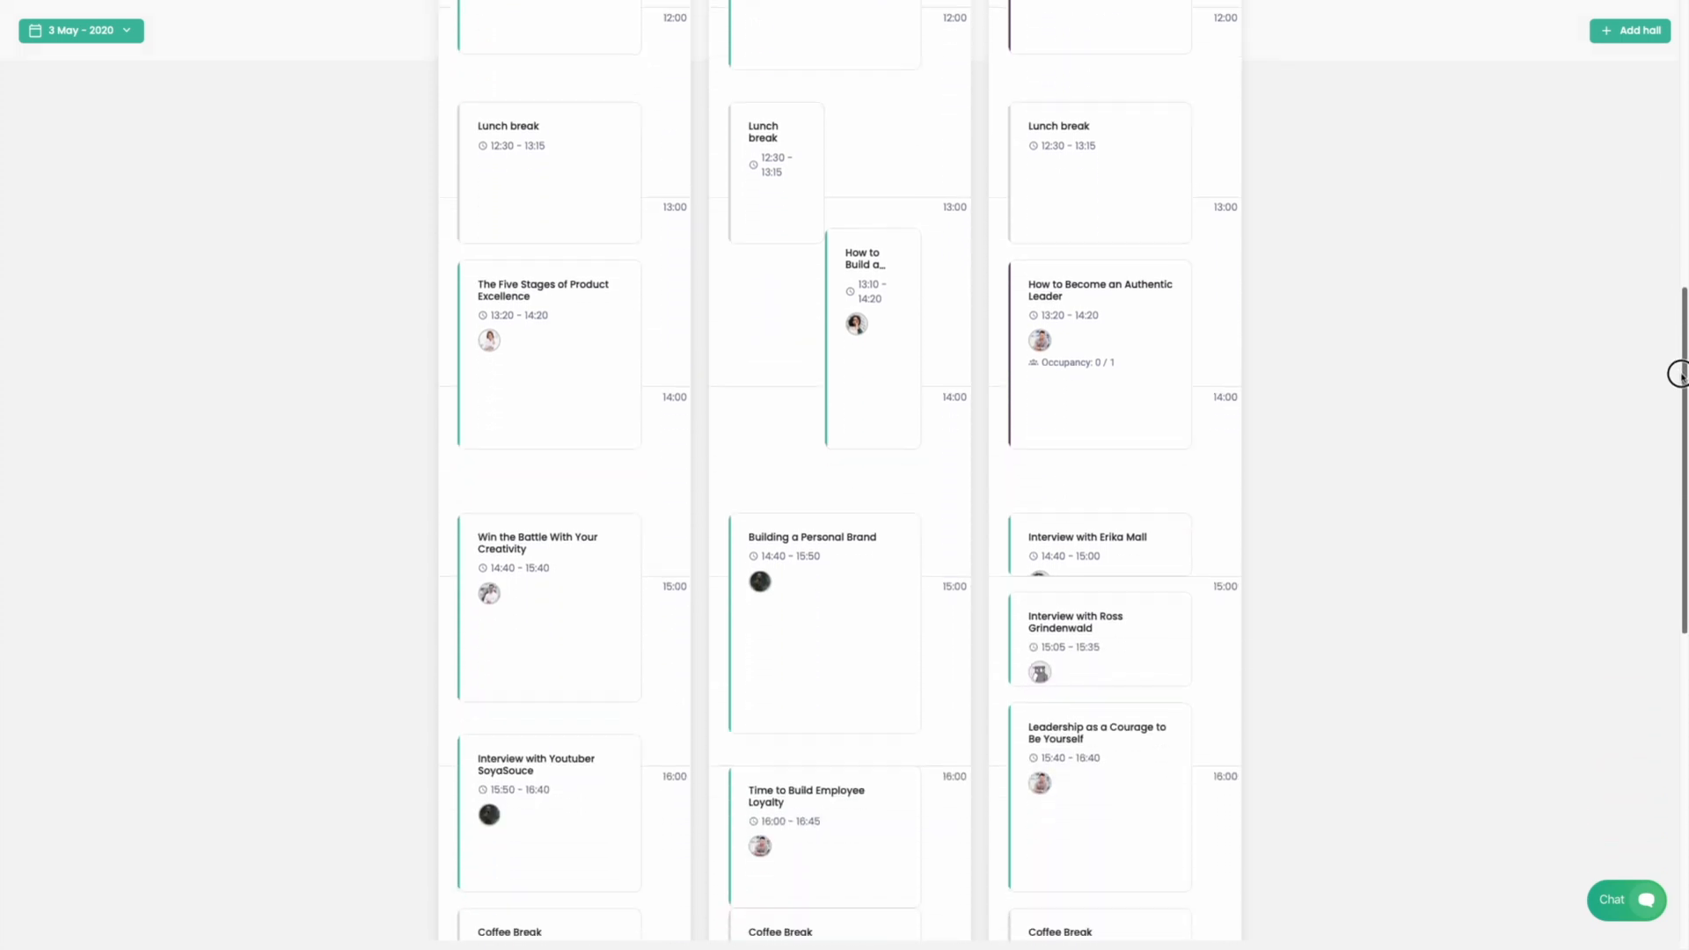
scroll(down, 3)
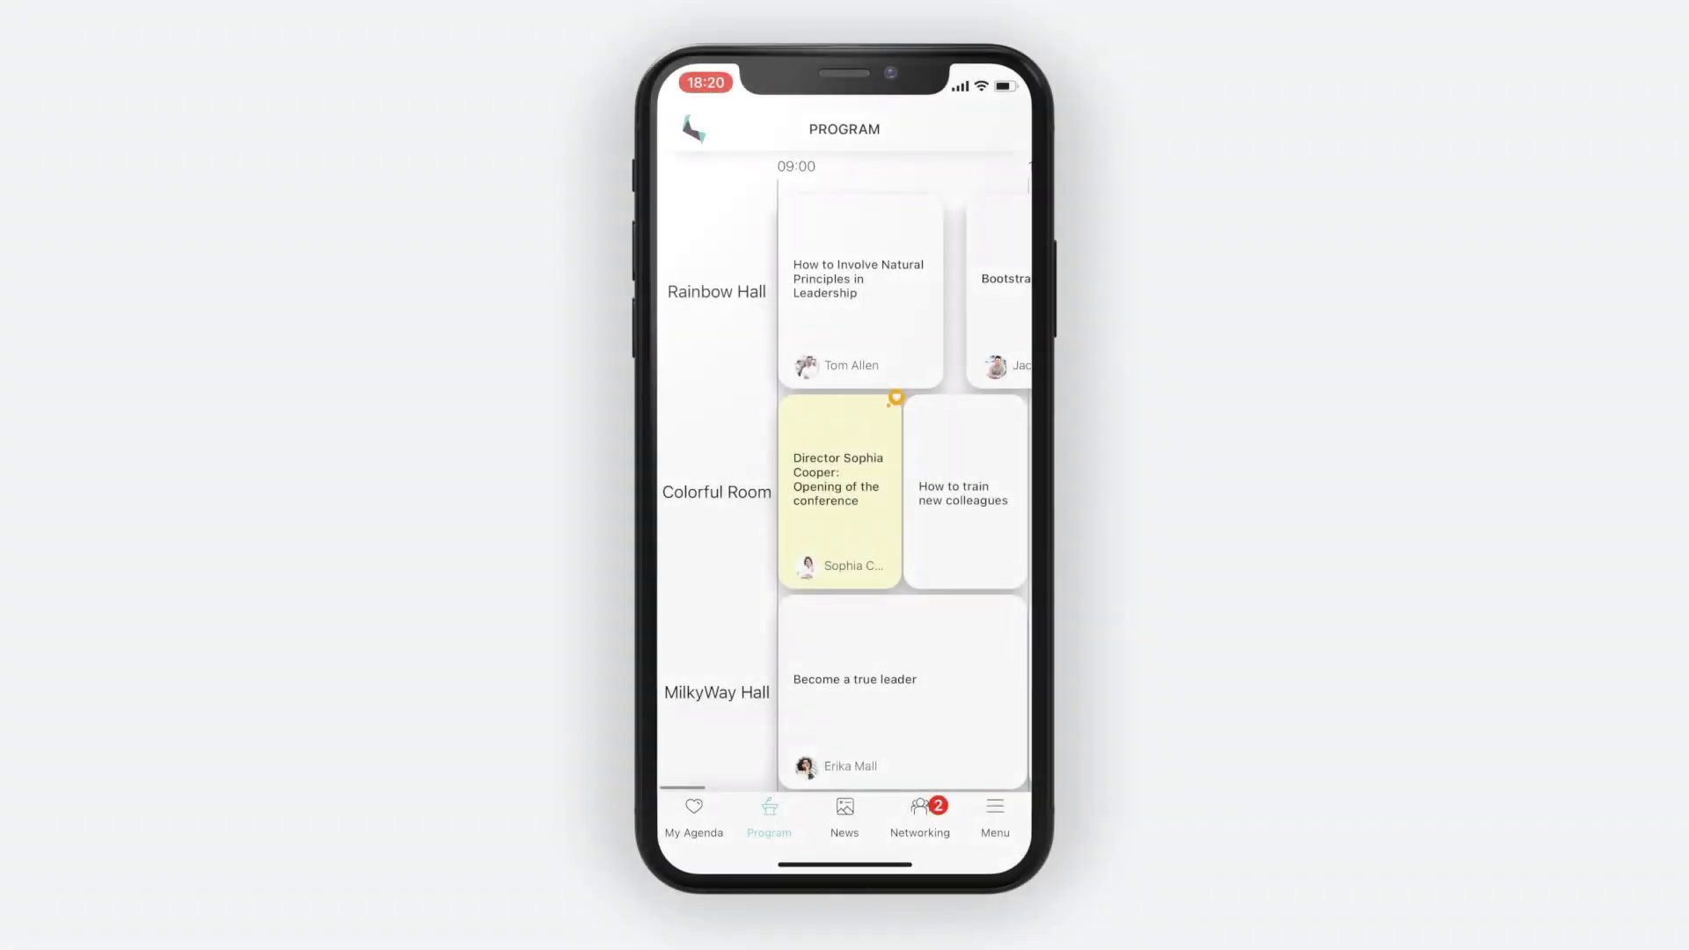
click(859, 292)
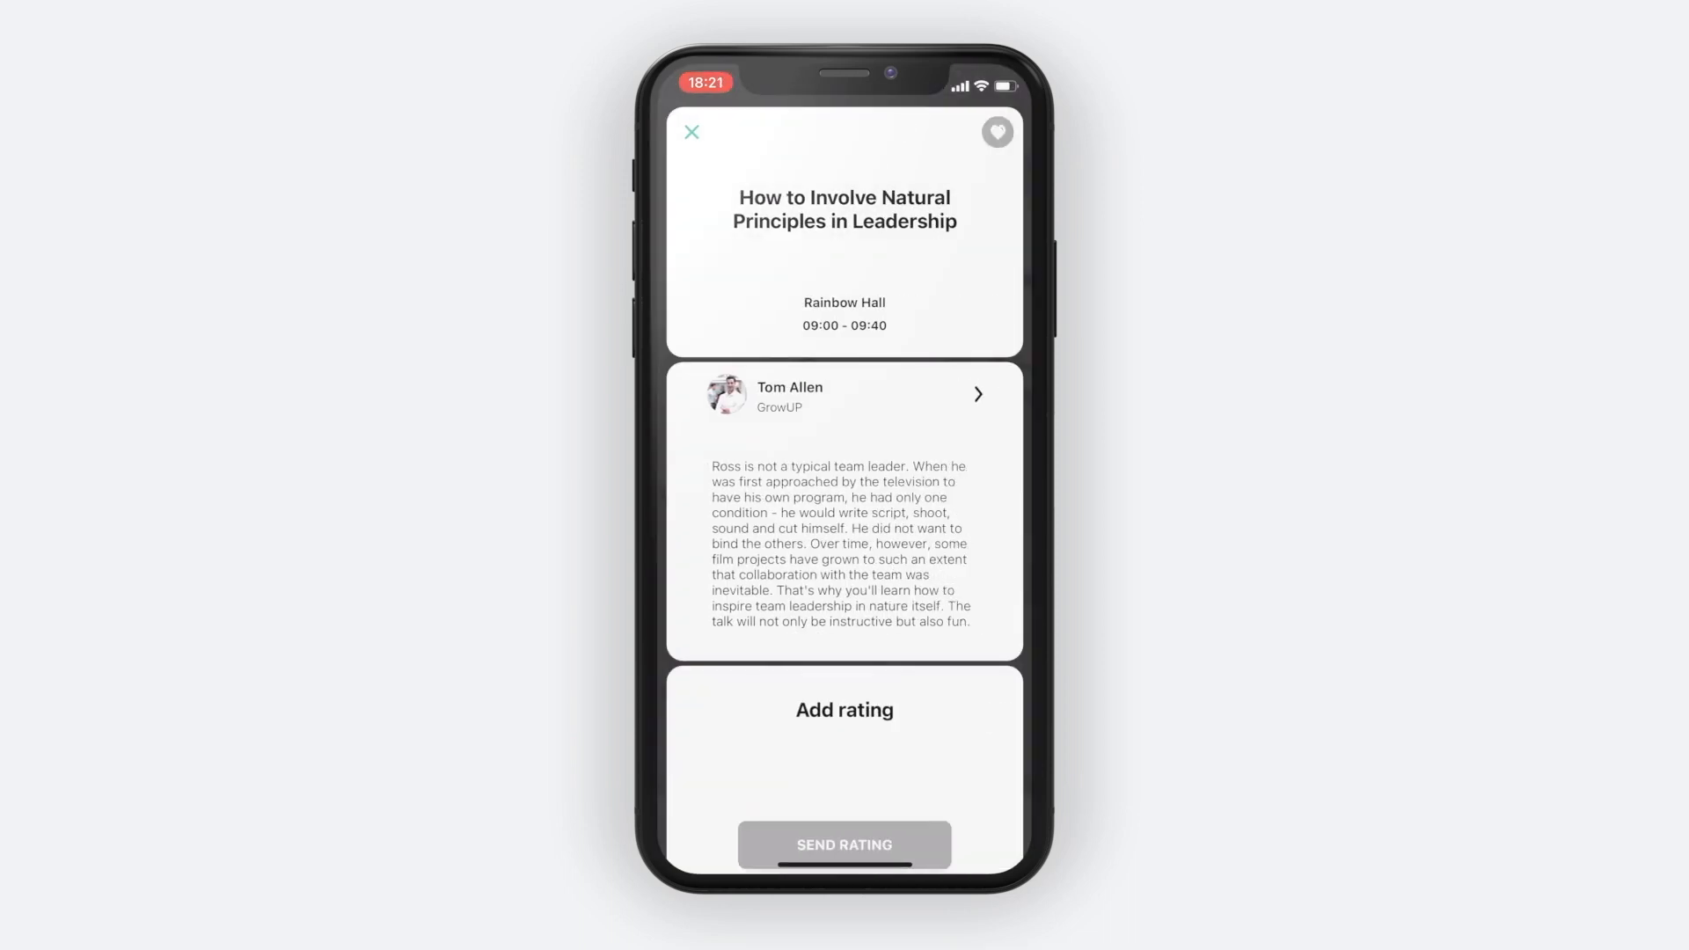
click(843, 394)
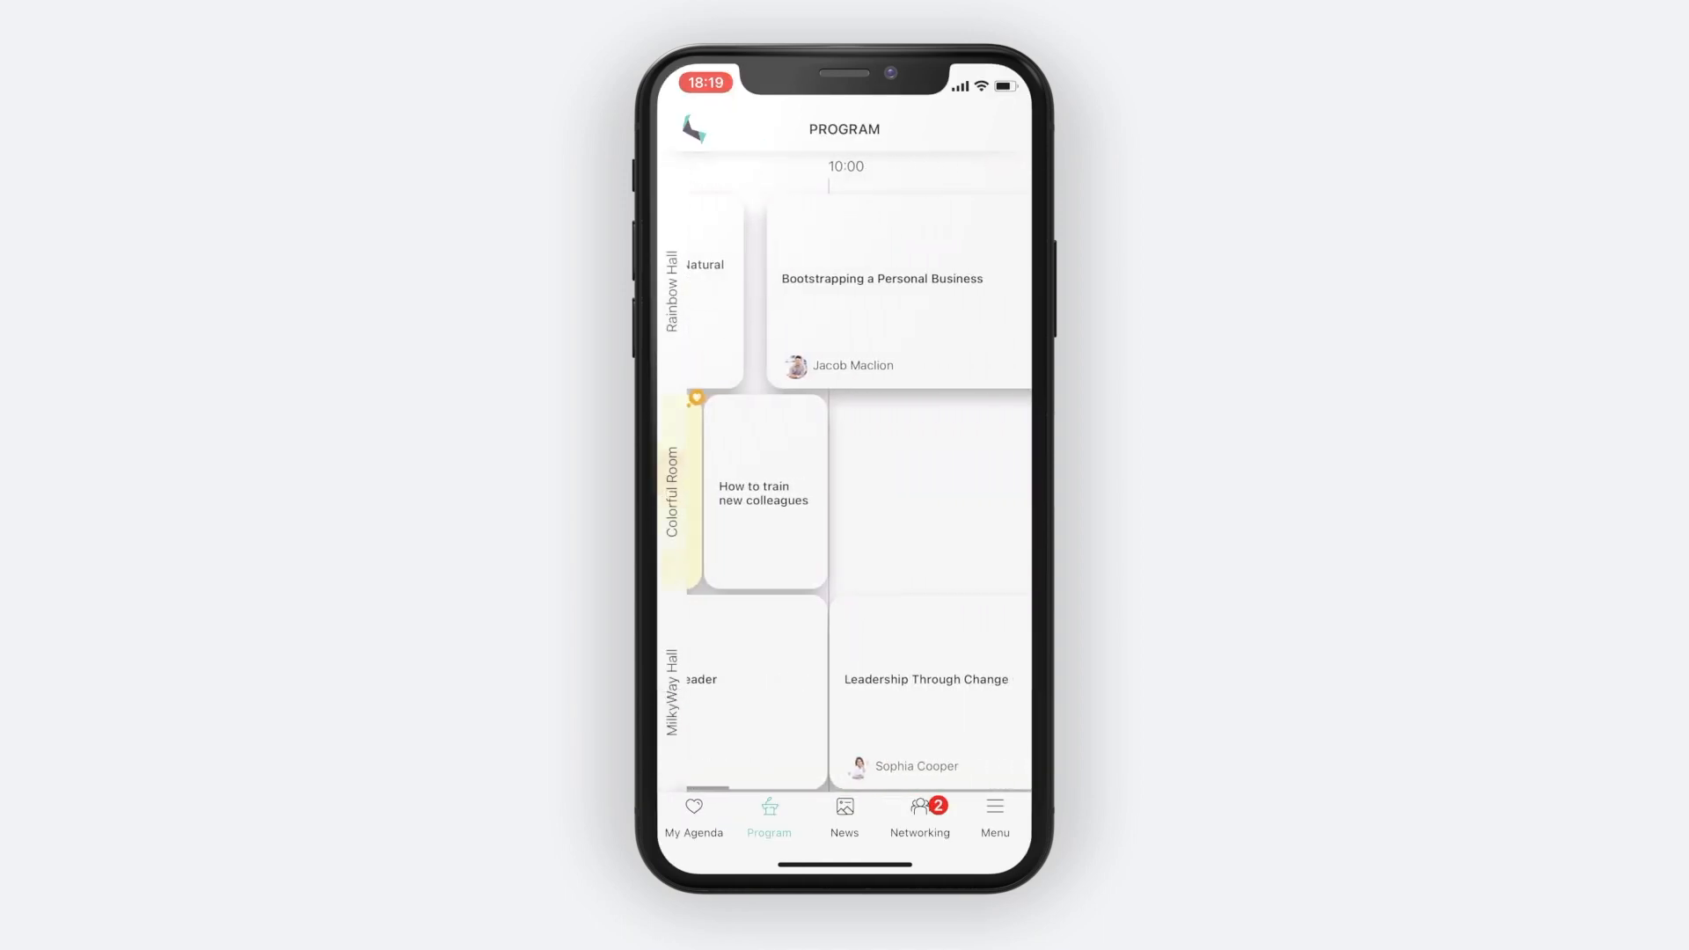
scroll(left, 3)
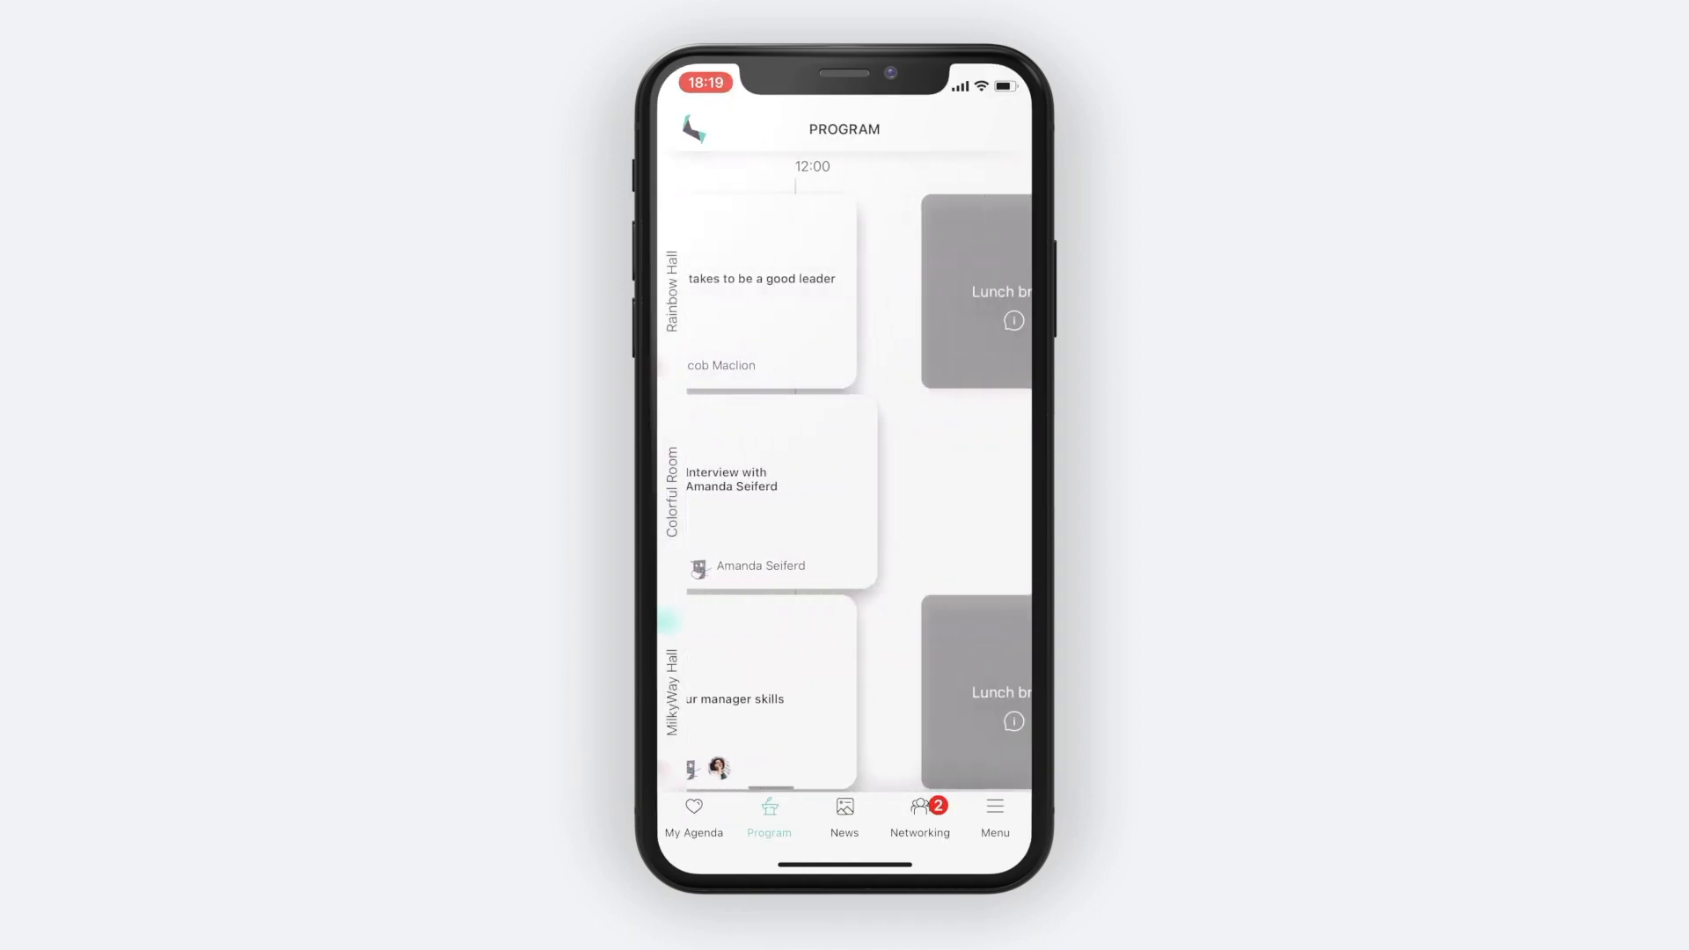